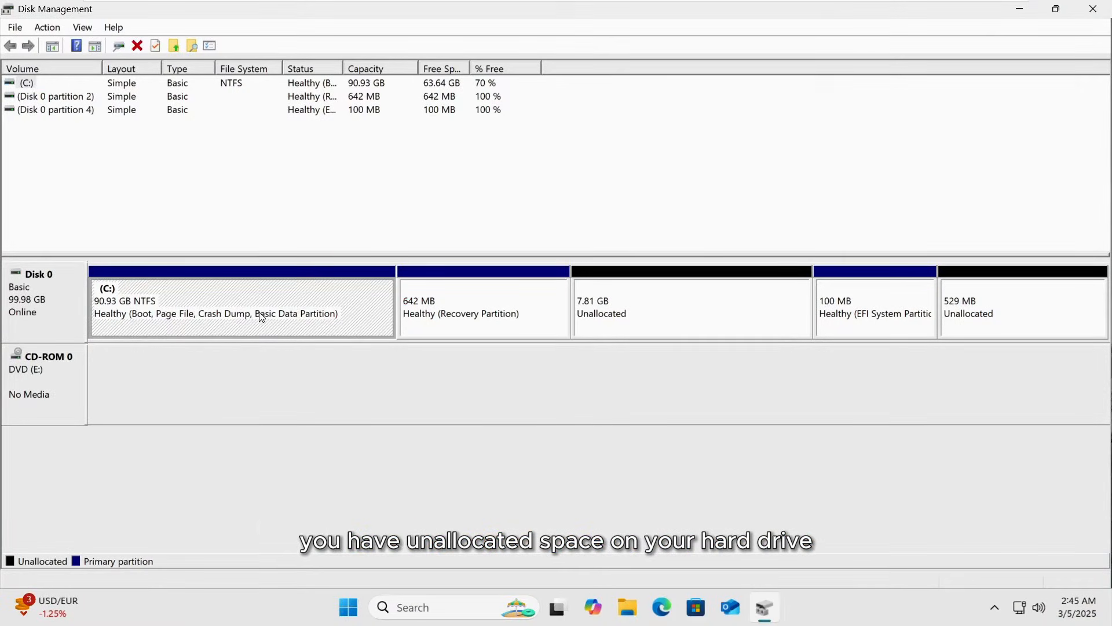
Review the C: partition's available actions and dismiss the menu.
{"action": "right_click", "coordinate": [261, 315]}
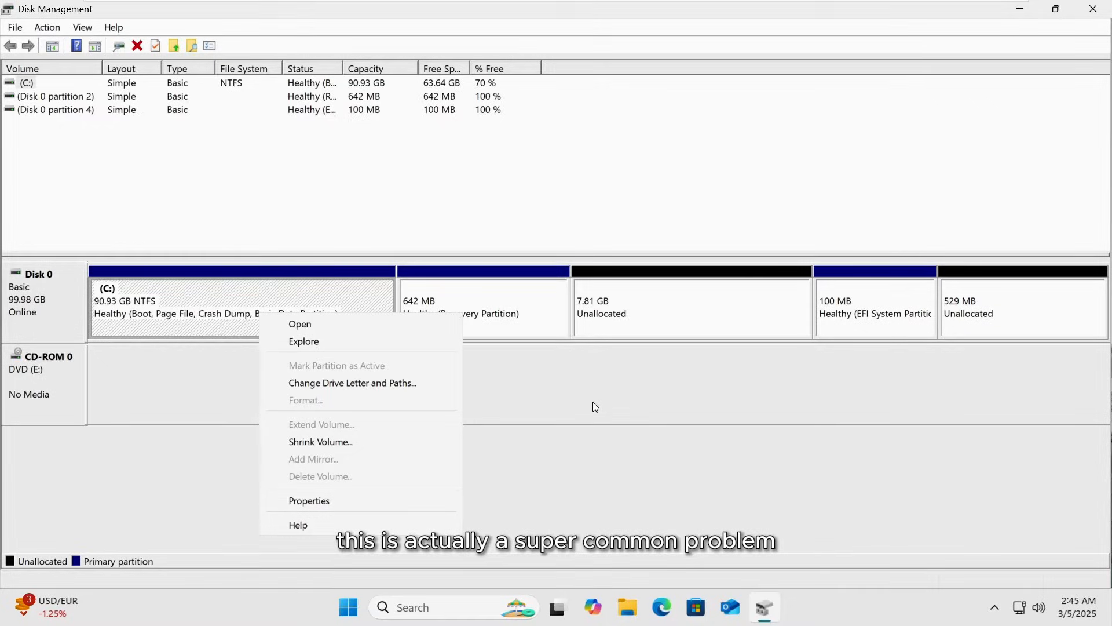
{"action": "left_click", "coordinate": [595, 407]}
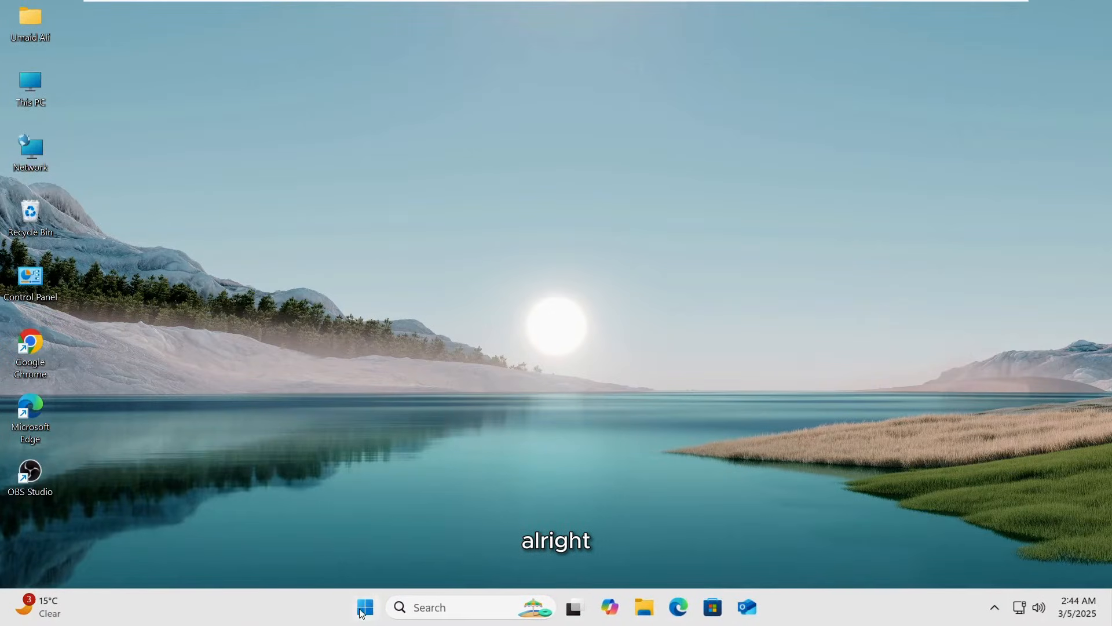
Reopen Disk Management and confirm Extend Volume is unavailable for C:.
{"action": "right_click", "coordinate": [364, 607]}
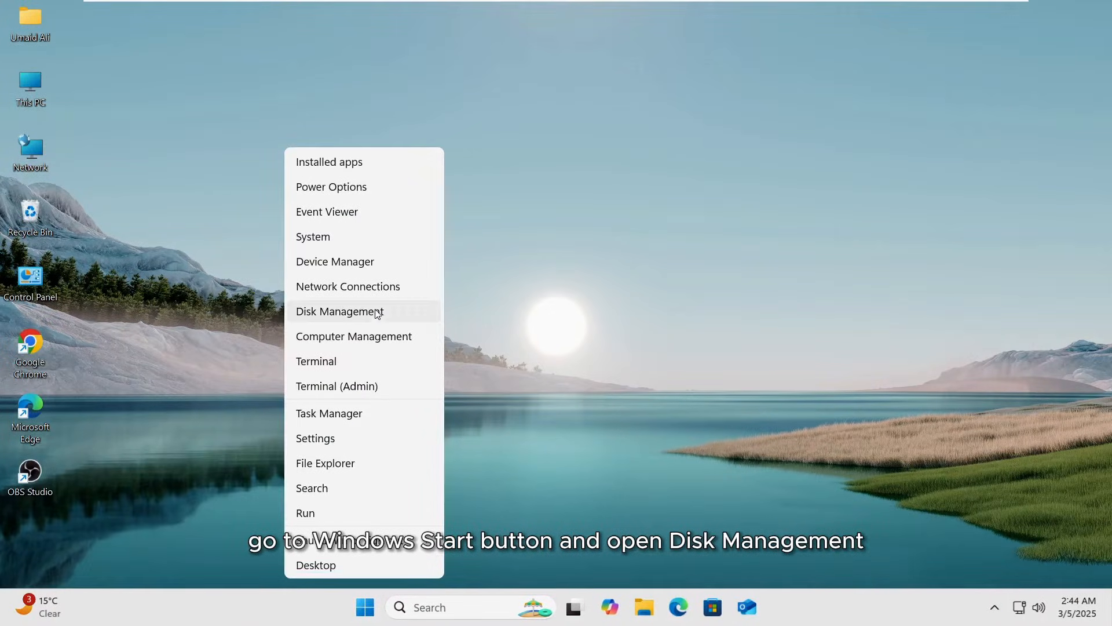
{"action": "left_click", "coordinate": [339, 311]}
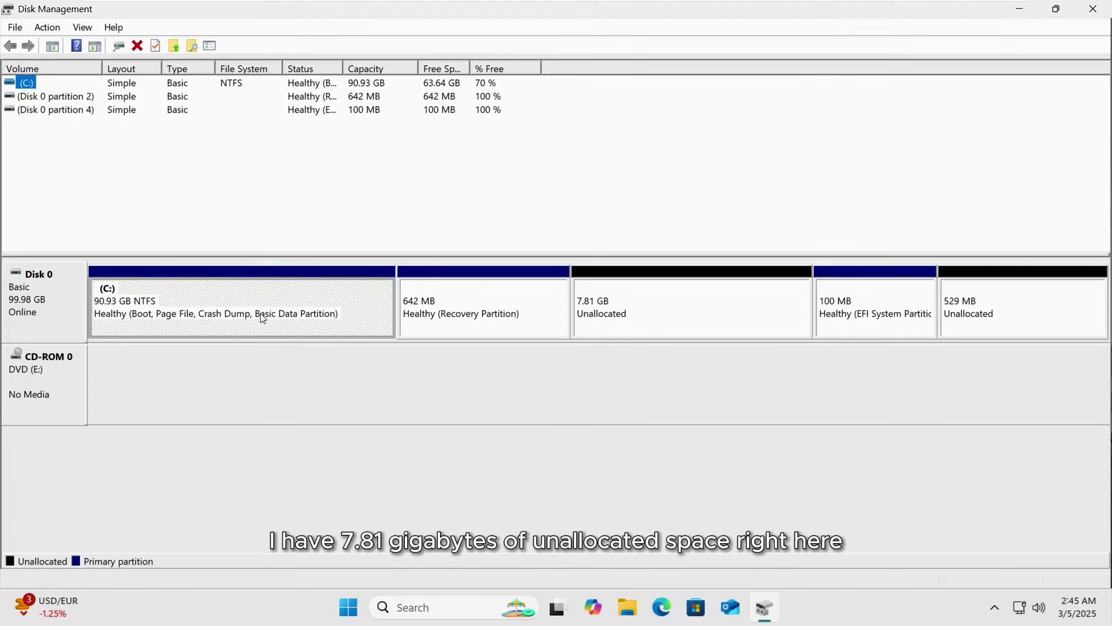
{"action": "right_click", "coordinate": [262, 316]}
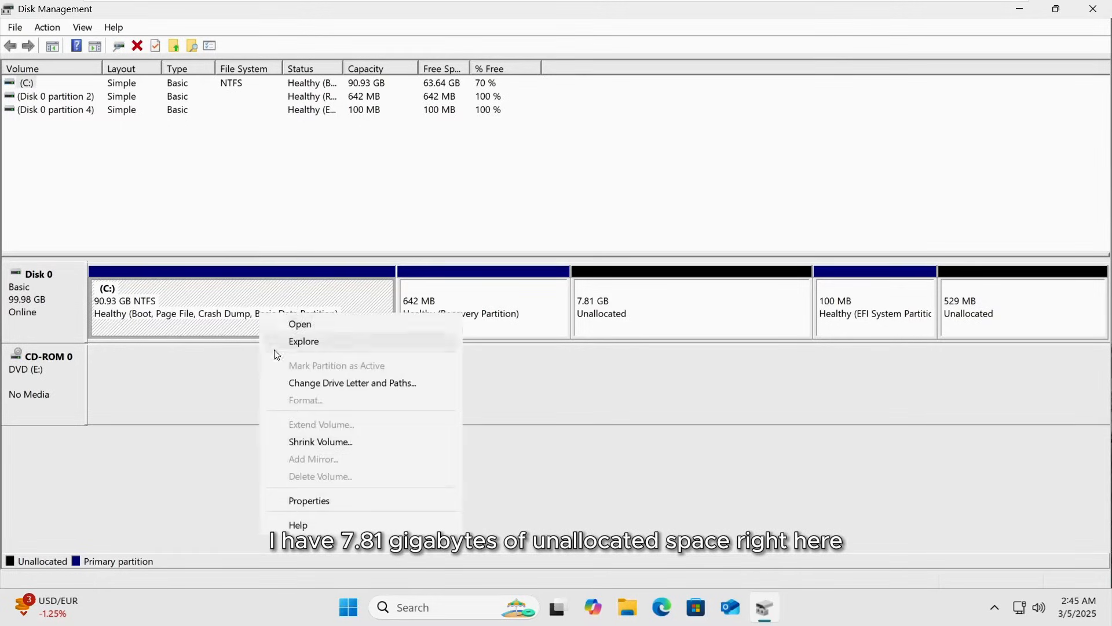
{"action": "mouse_move", "coordinate": [421, 420]}
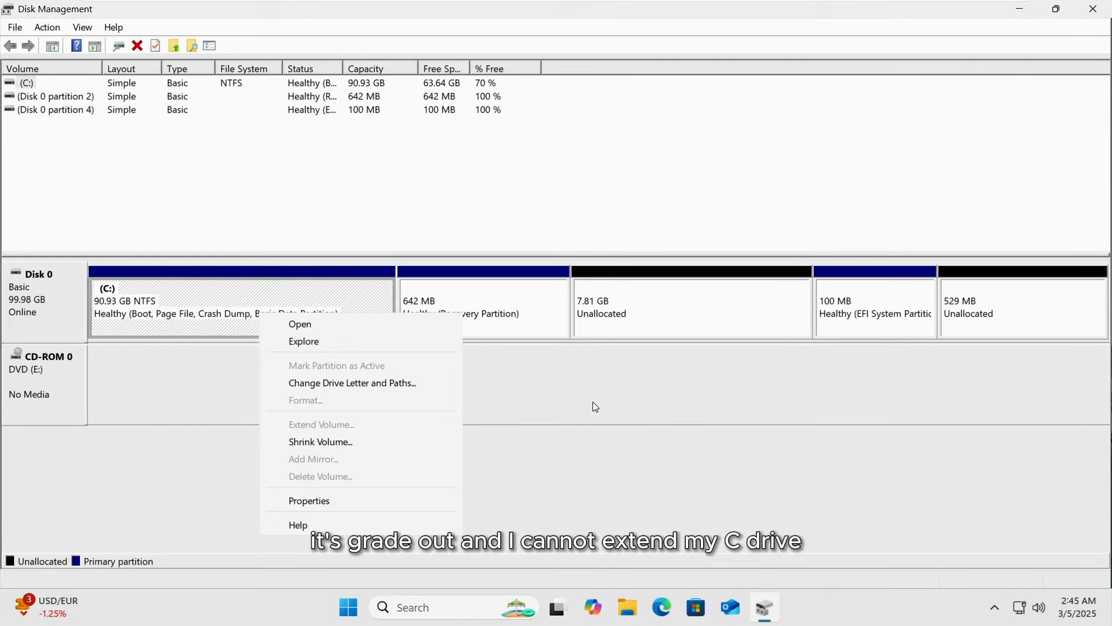
{"action": "left_click", "coordinate": [595, 407]}
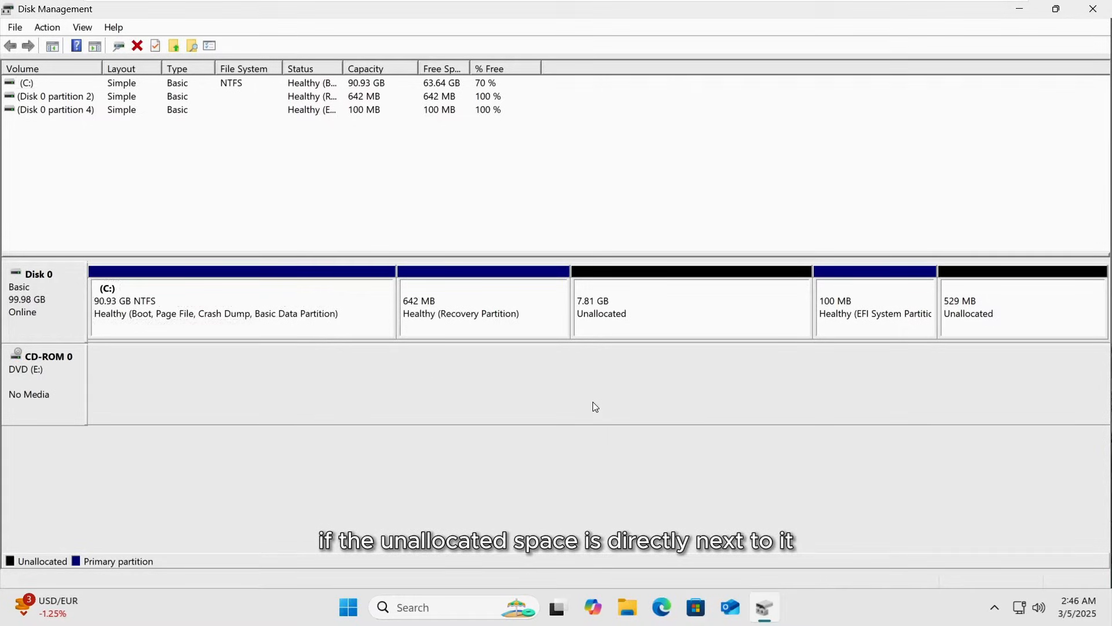
{"action": "left_click", "coordinate": [482, 313]}
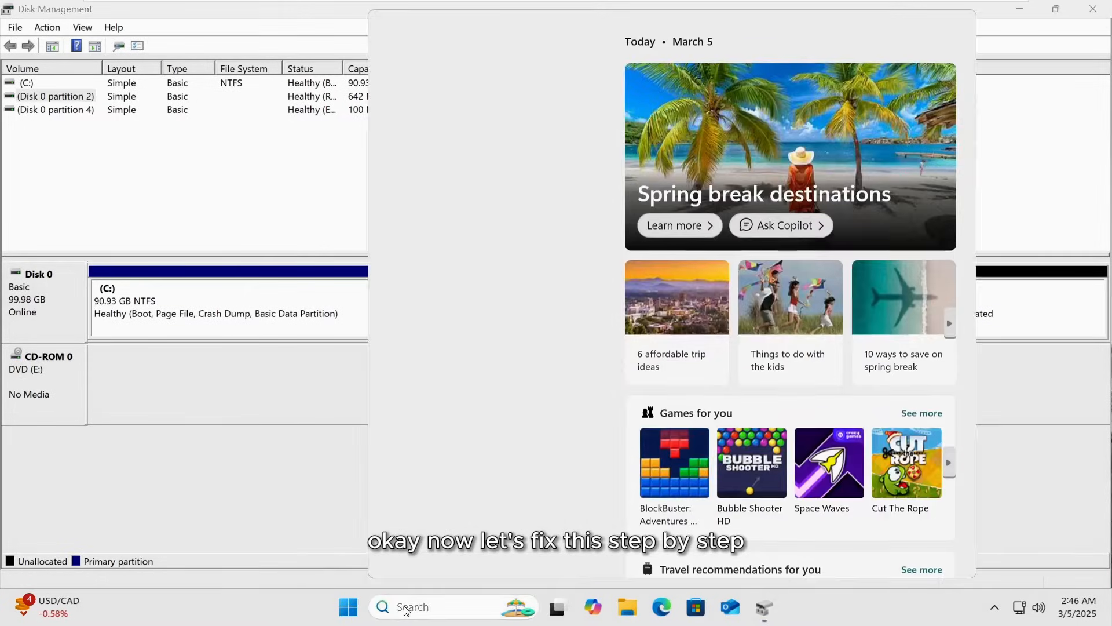
In an administrator Command Prompt, disable WinRE with reagentc /disable and start DiskPart.
{"action": "type", "text": "cmd"}
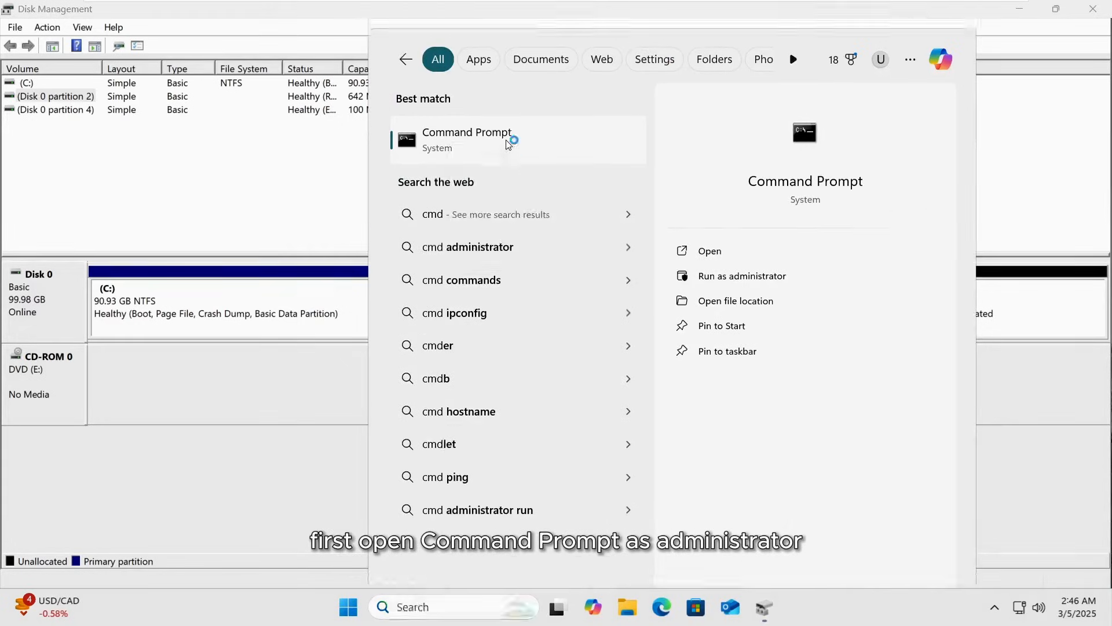
{"action": "left_click", "coordinate": [741, 276]}
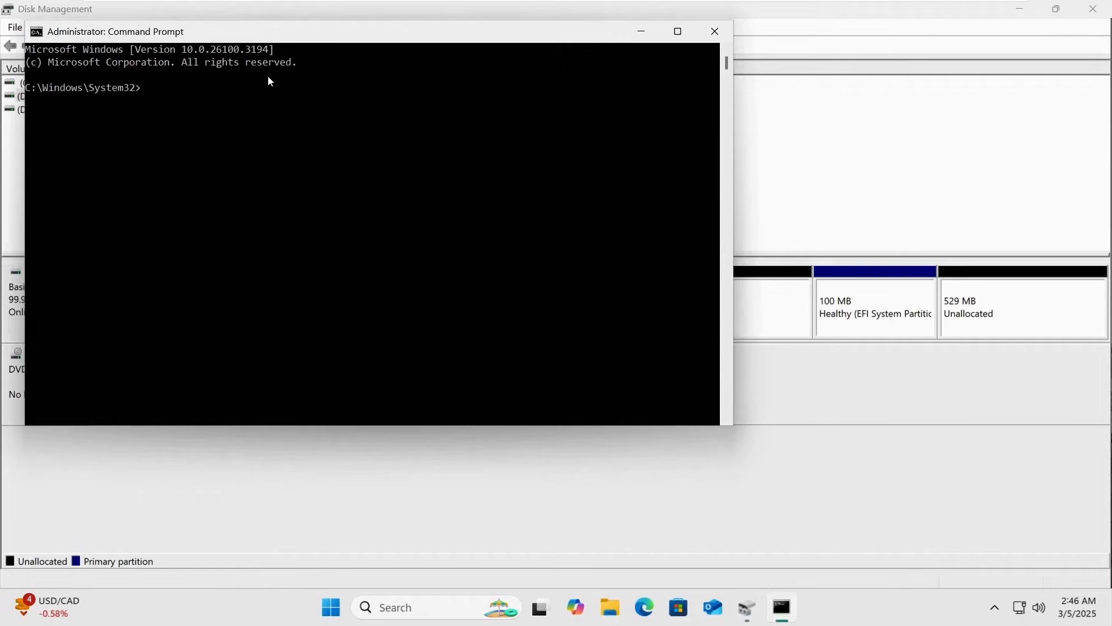
{"action": "type", "text": "reagentc /disable"}
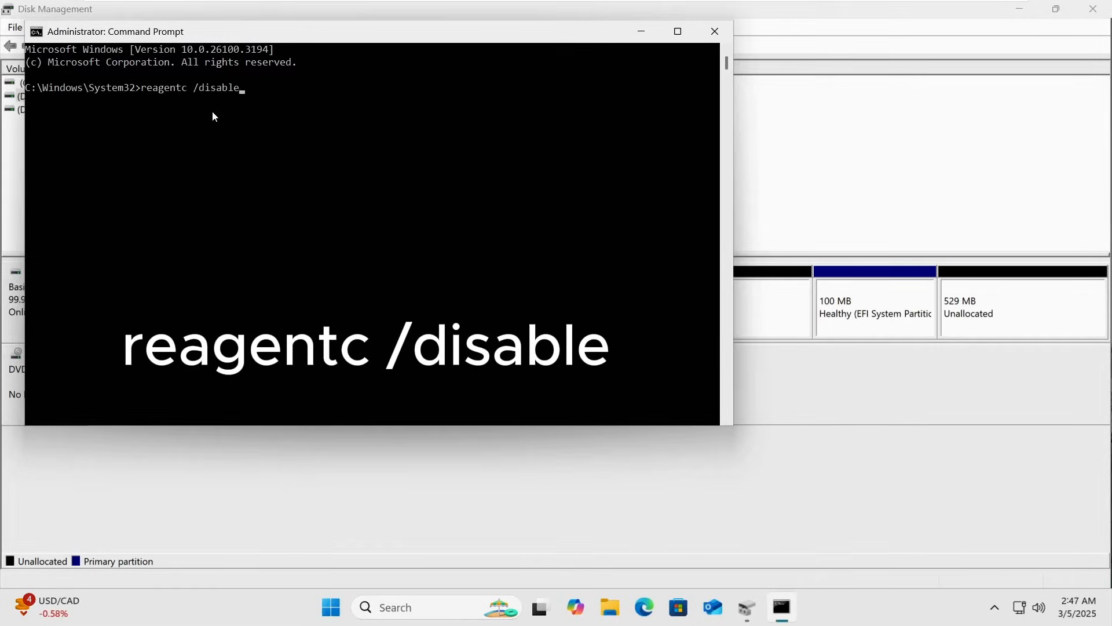
{"action": "key", "text": "Enter"}
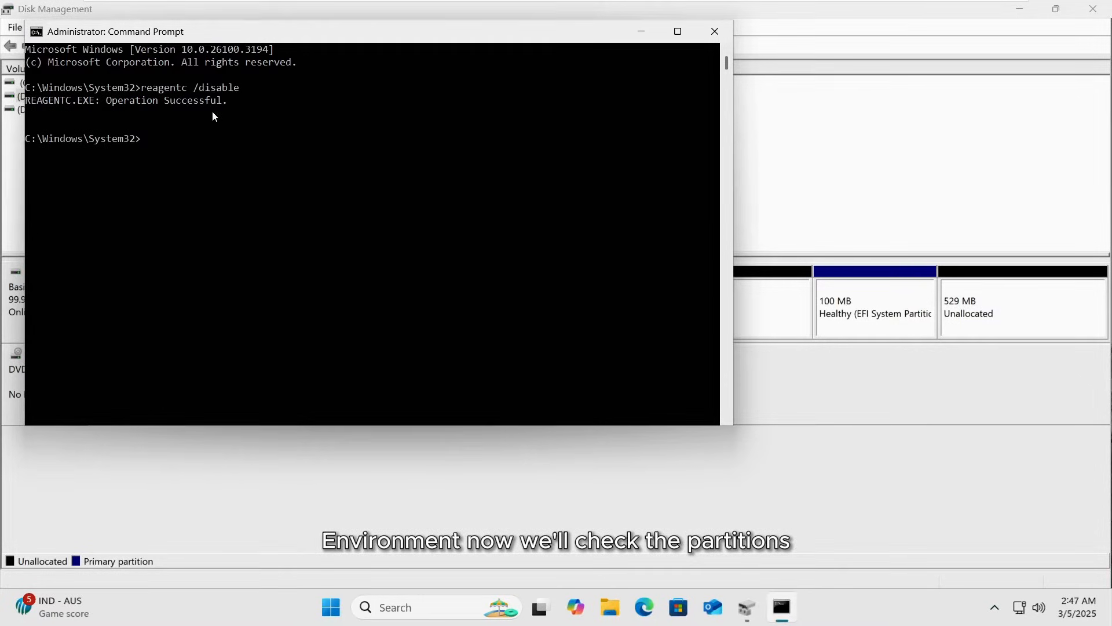
{"action": "type", "text": "diskpart"}
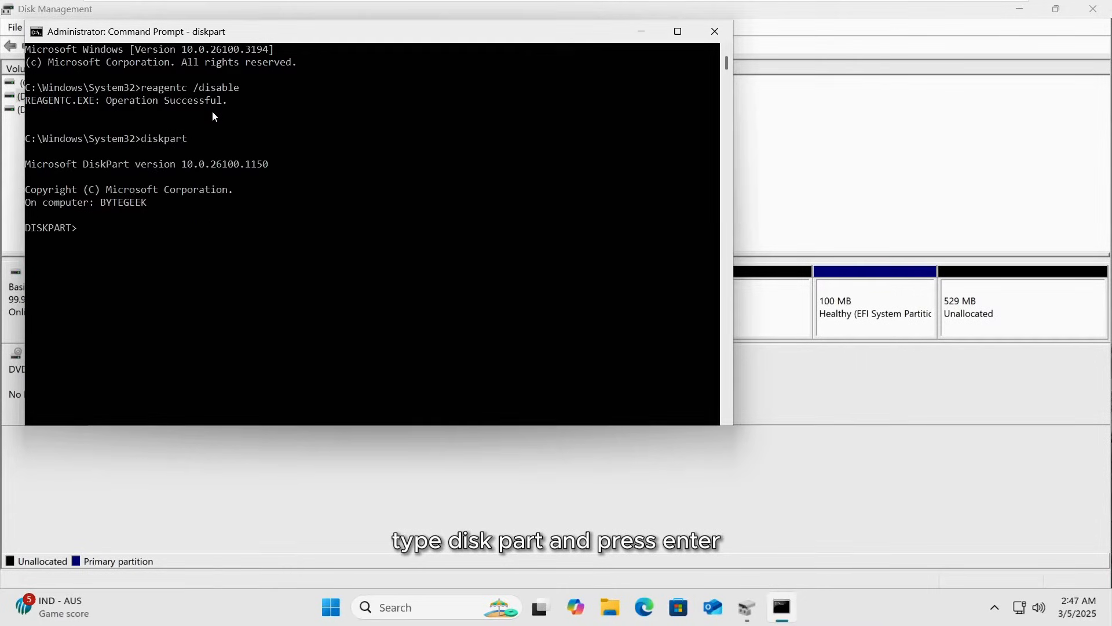
List disks, select disk 0 and list its partitions in DiskPart.
{"action": "type", "text": "list disk"}
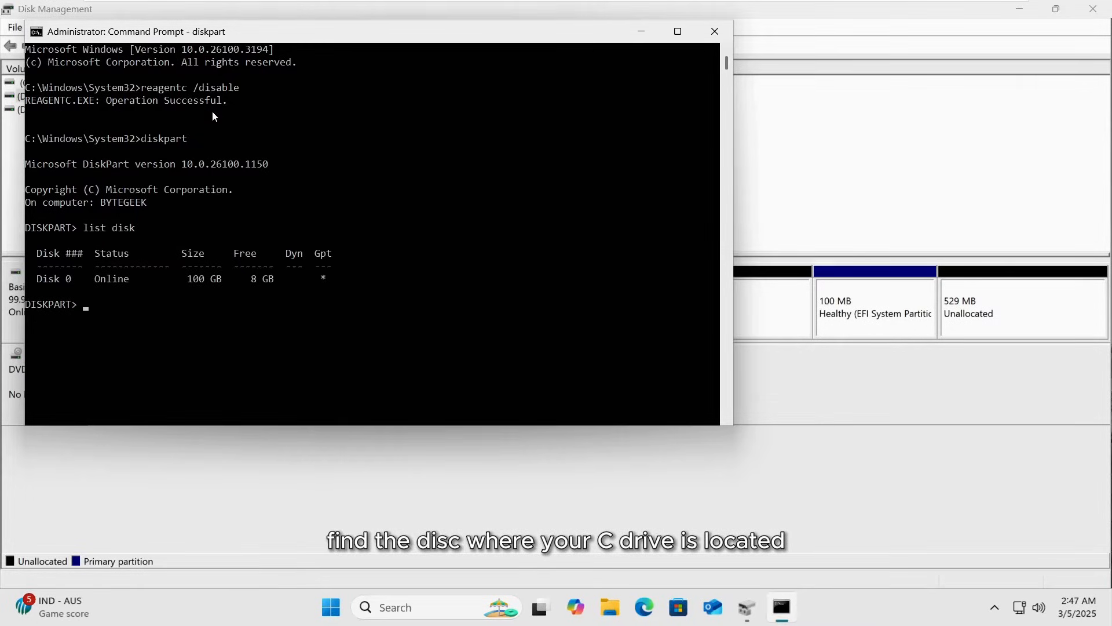
{"action": "type", "text": "s"}
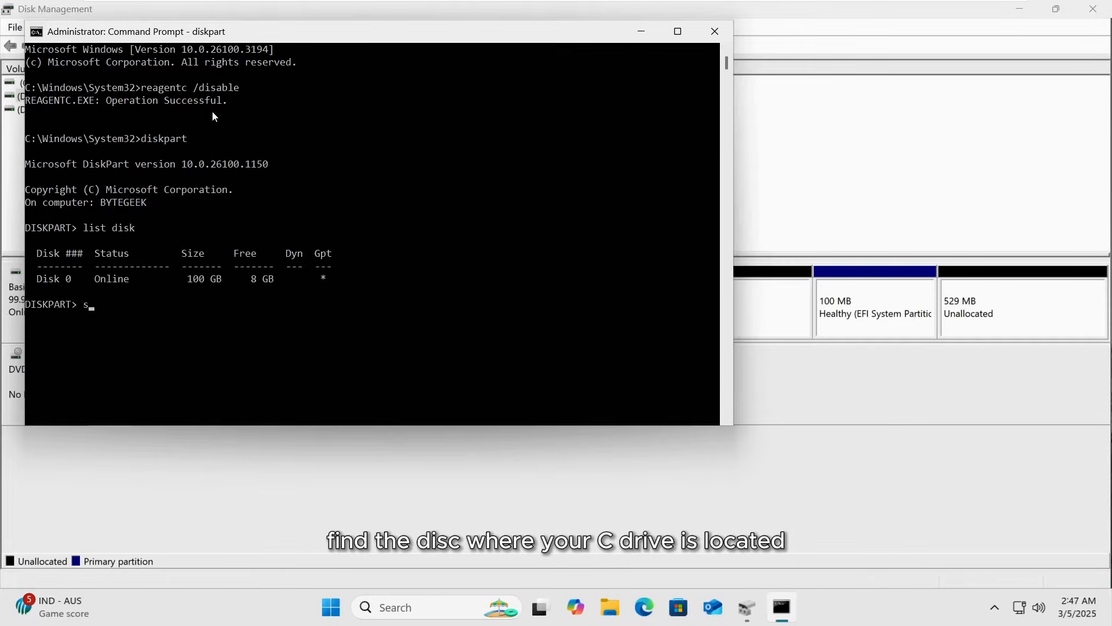
{"action": "type", "text": "elect disk"}
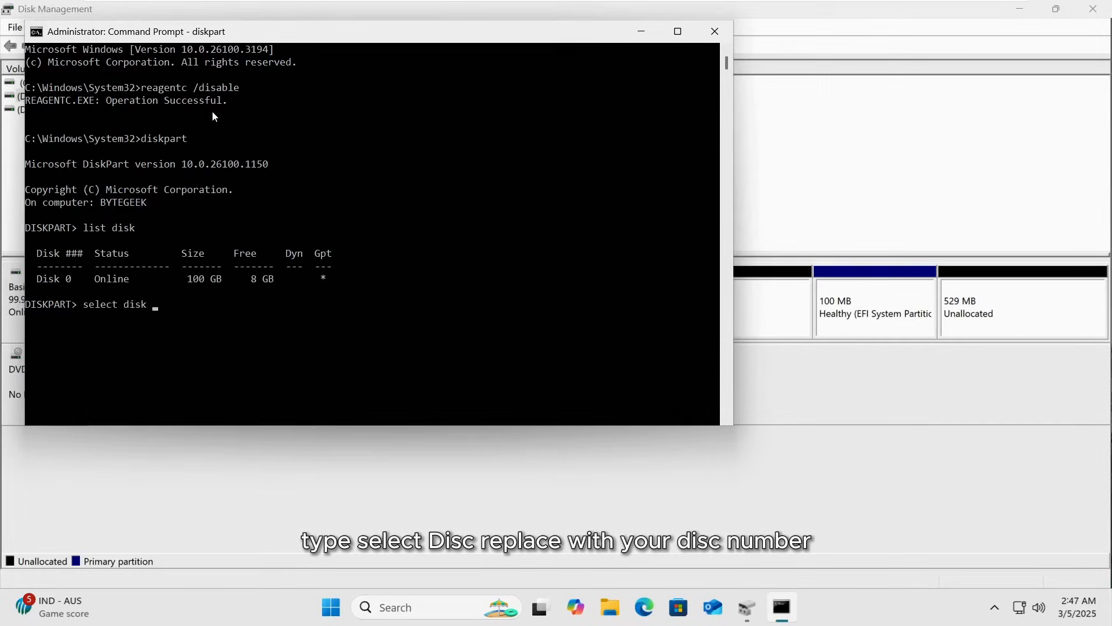
{"action": "type", "text": "0"}
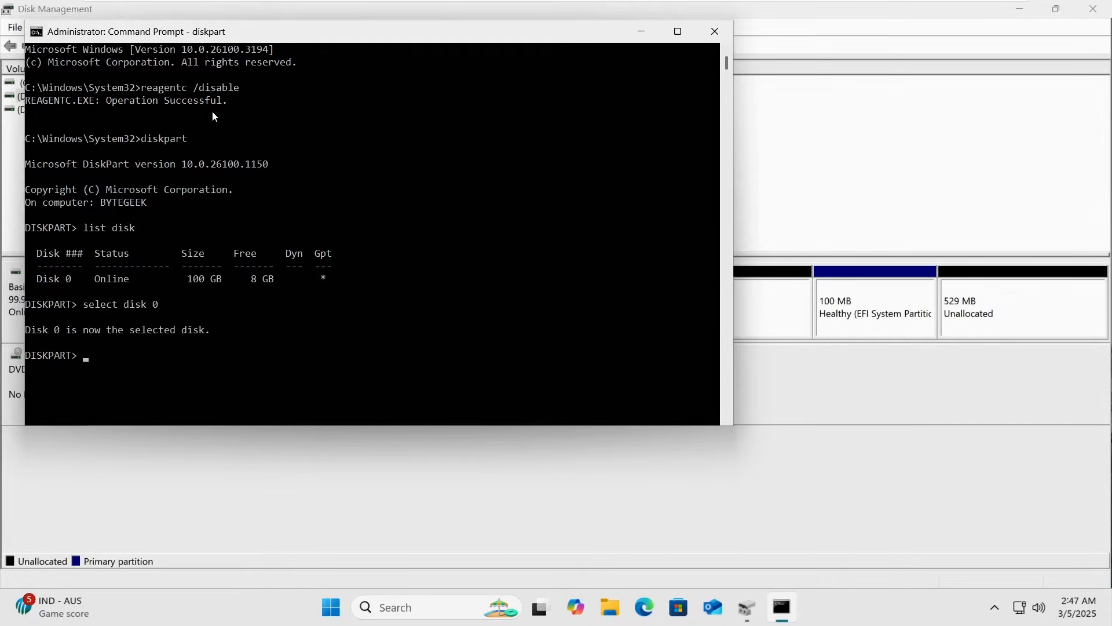
{"action": "type", "text": "l"}
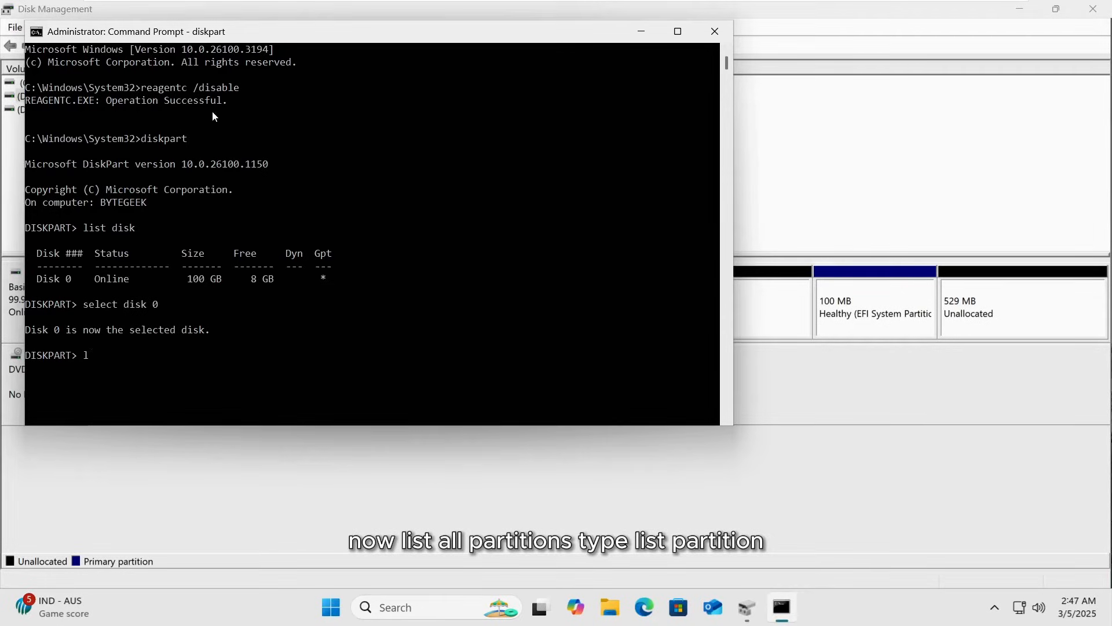
{"action": "type", "text": "ist partition"}
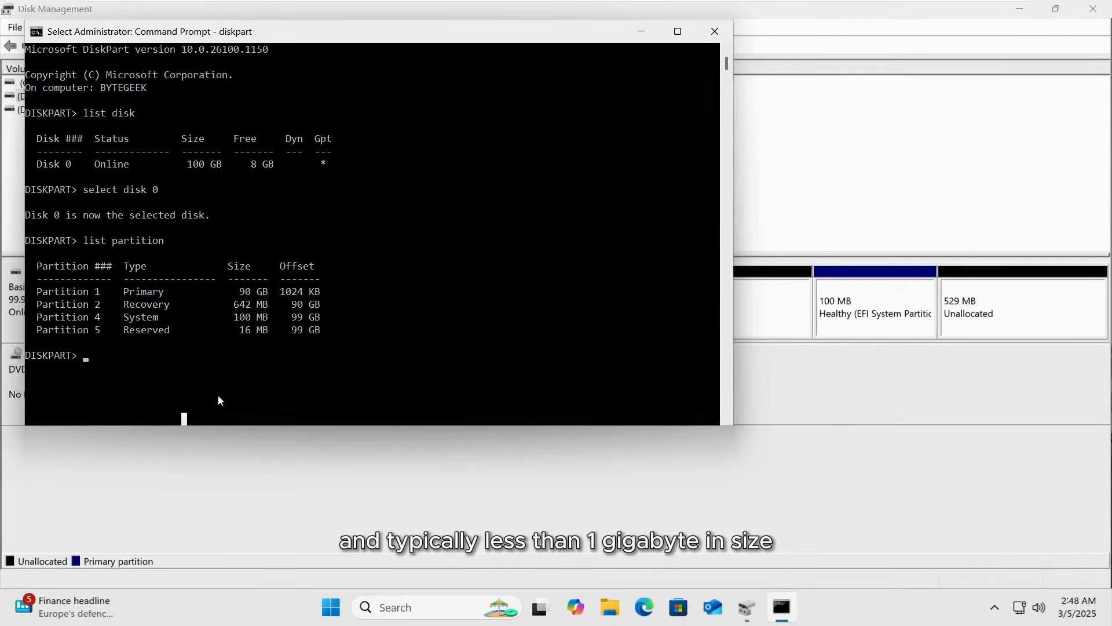
Select partition 2, show its details and delete it with override.
{"action": "type", "text": "select partition 2"}
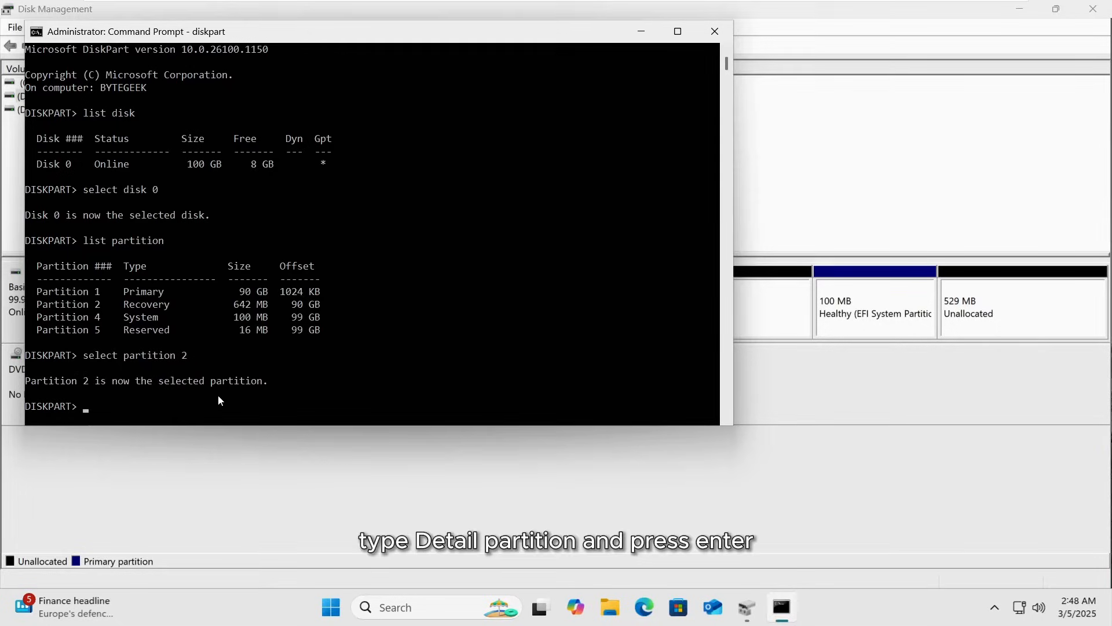
{"action": "type", "text": "detail partition"}
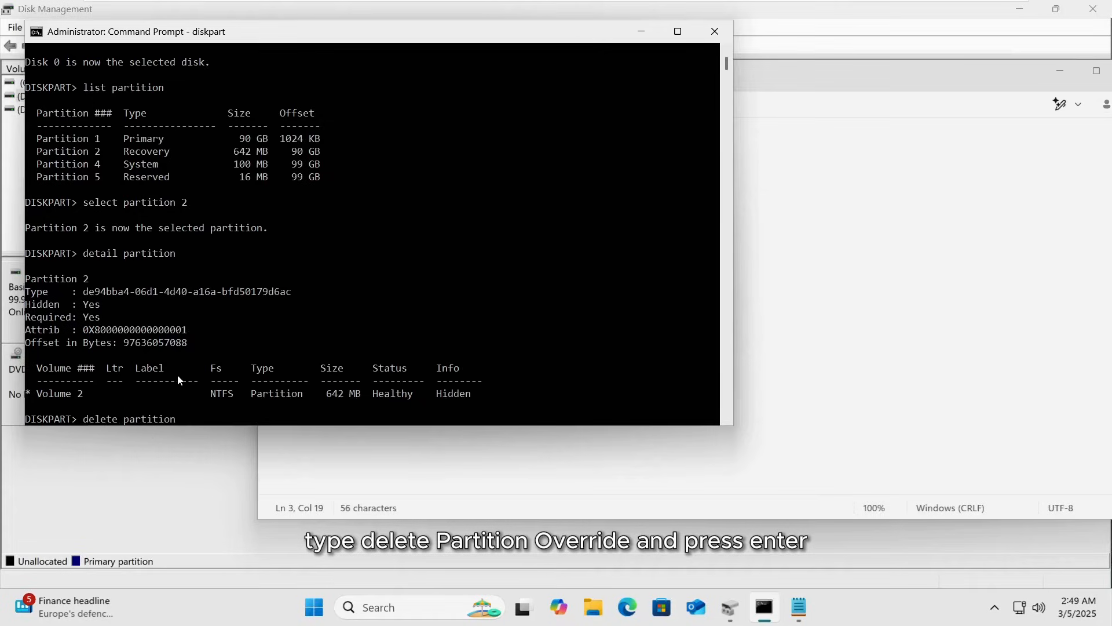
{"action": "type", "text": "override"}
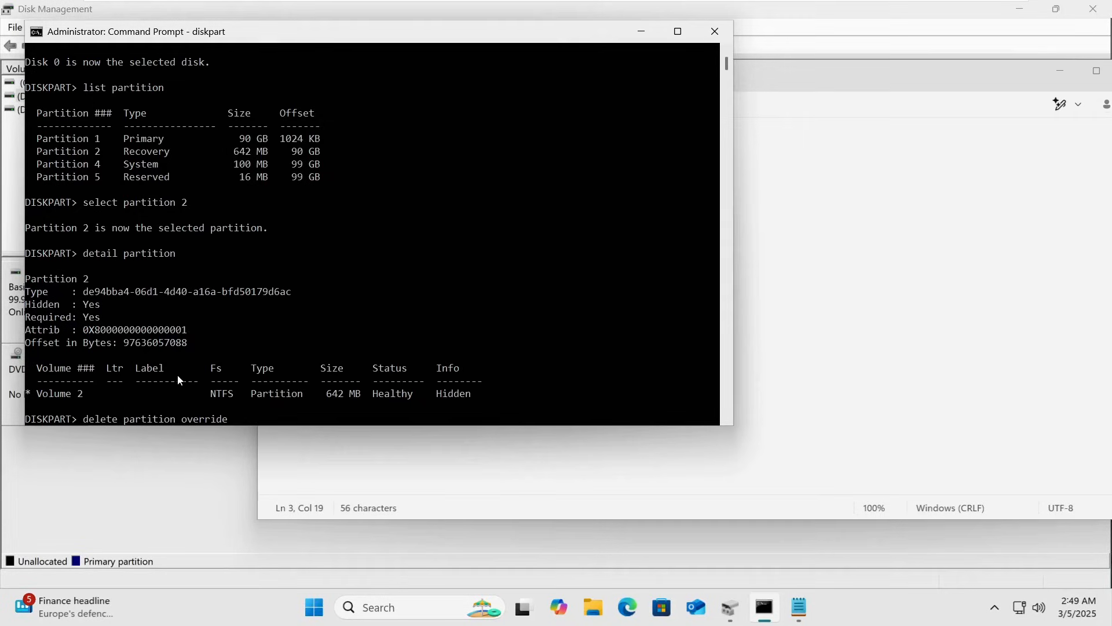
{"action": "key", "text": "Enter"}
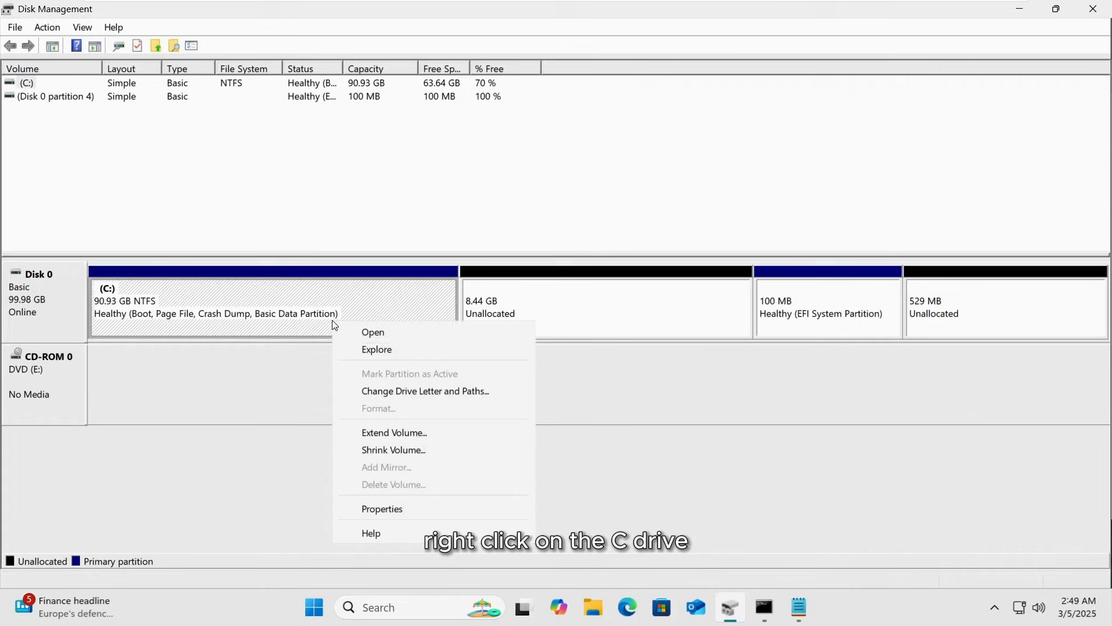
{"action": "mouse_move", "coordinate": [399, 434]}
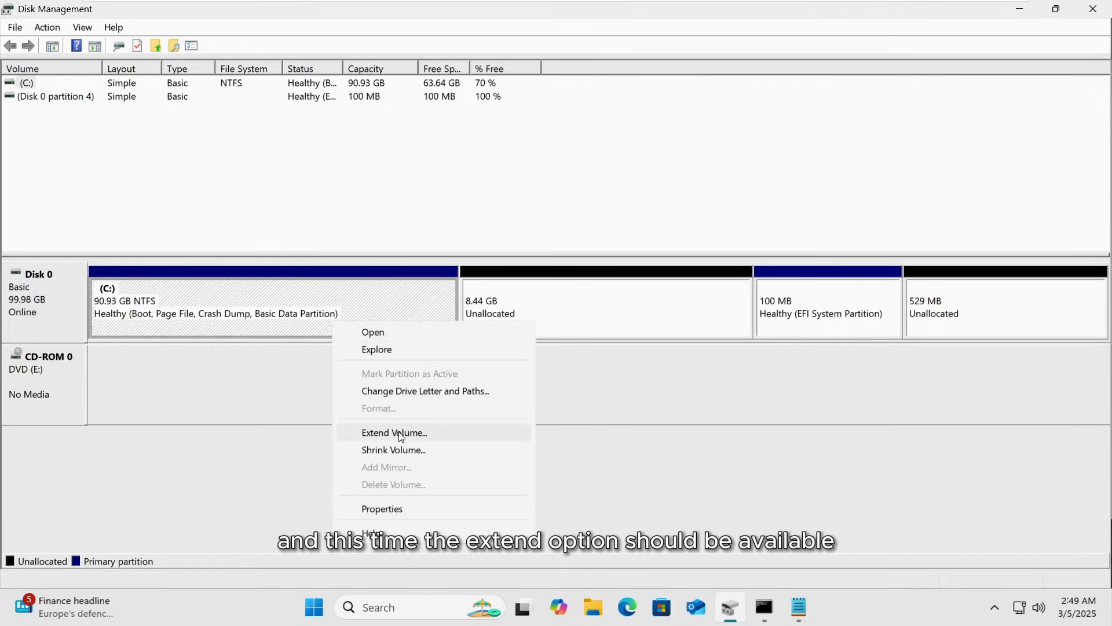
Extend C: through the wizard to absorb the 8.44 GB unallocated space.
{"action": "left_click", "coordinate": [394, 432]}
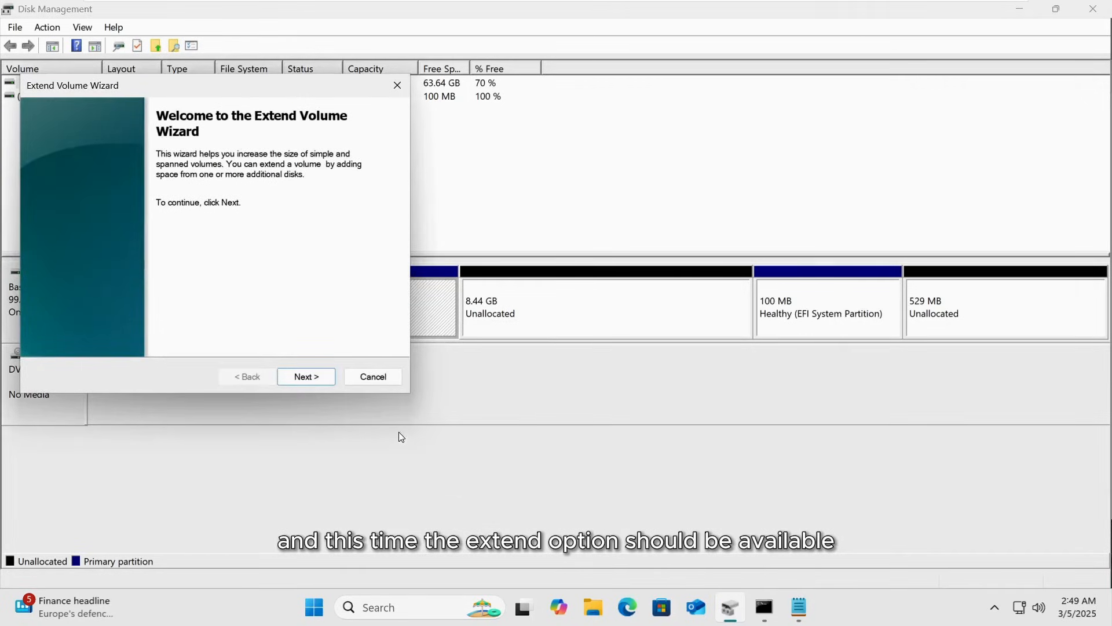
{"action": "left_click", "coordinate": [306, 376]}
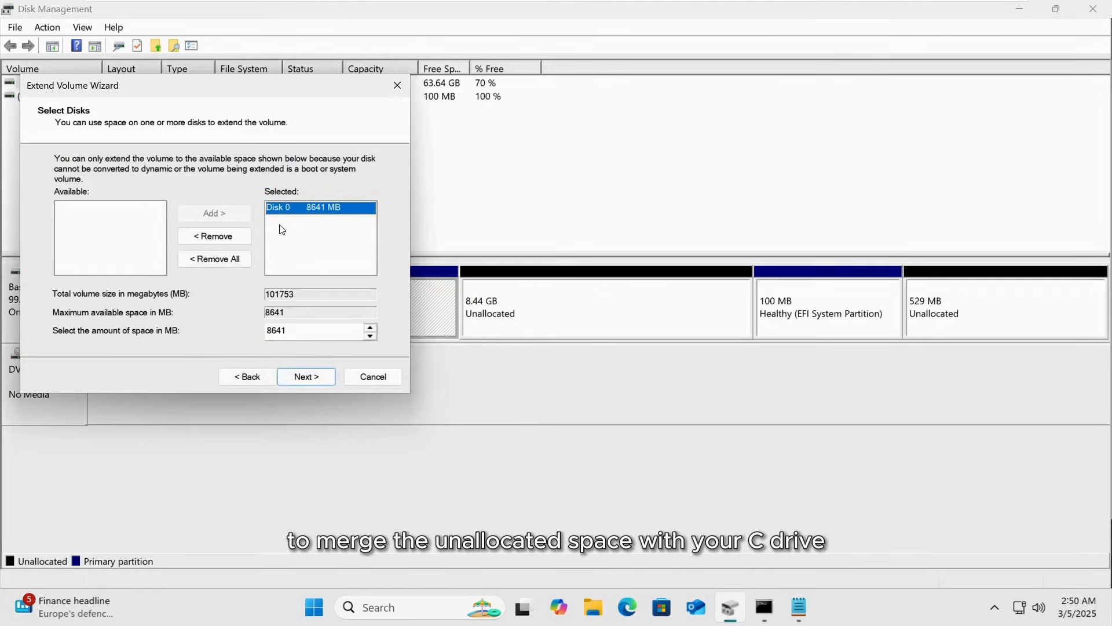
{"action": "left_click", "coordinate": [306, 375]}
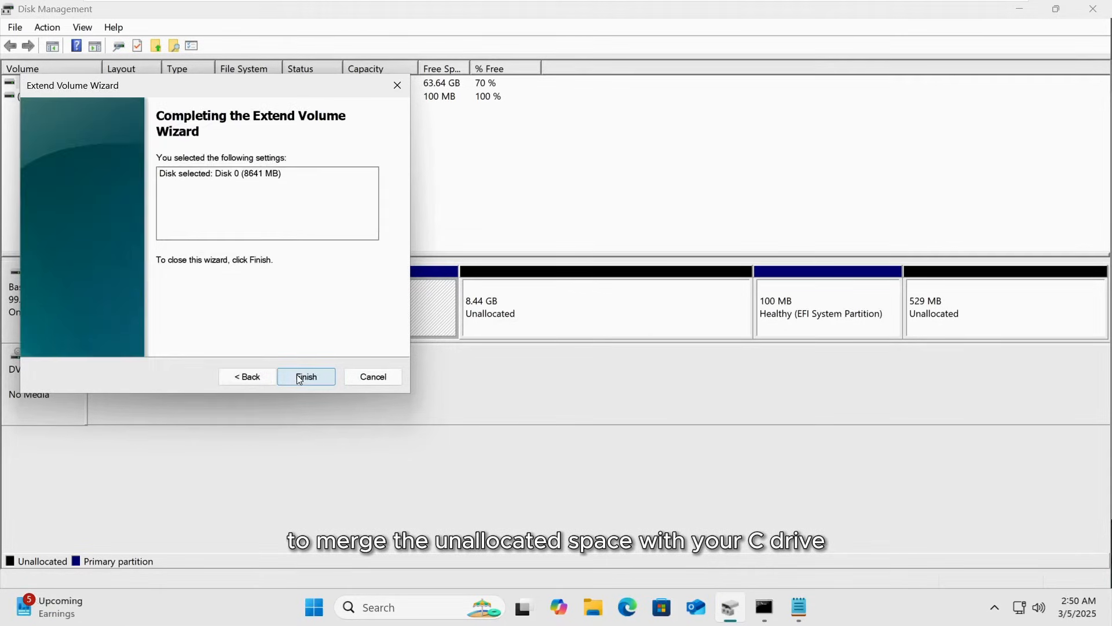
{"action": "left_click", "coordinate": [306, 377]}
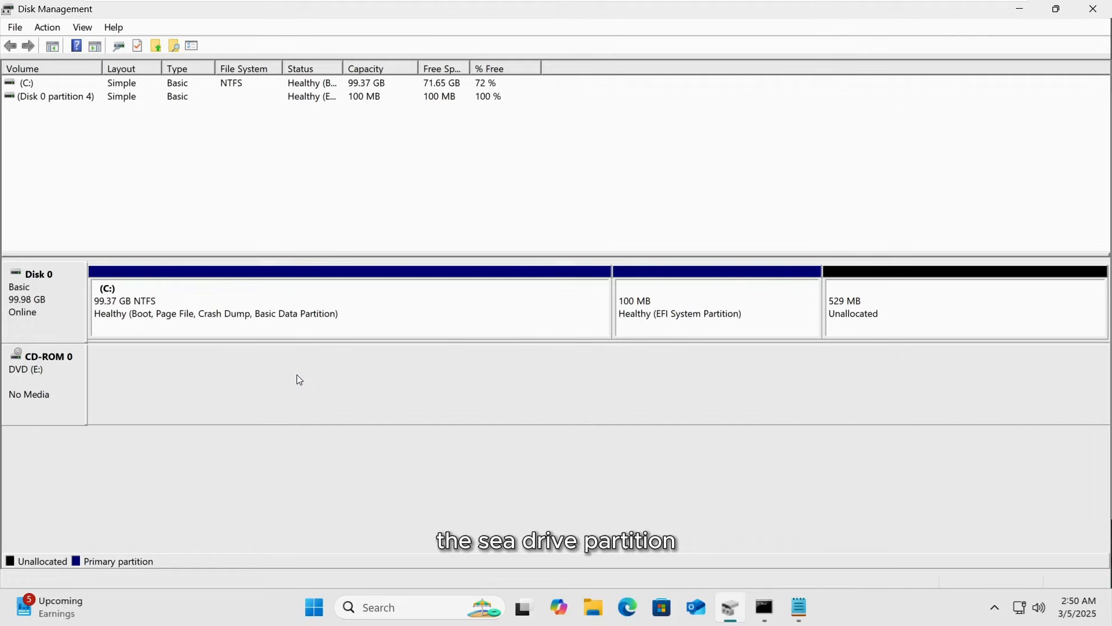
Shrink C: by 1024 MB, leaving 1.00 GB unallocated after it.
{"action": "left_click", "coordinate": [373, 313]}
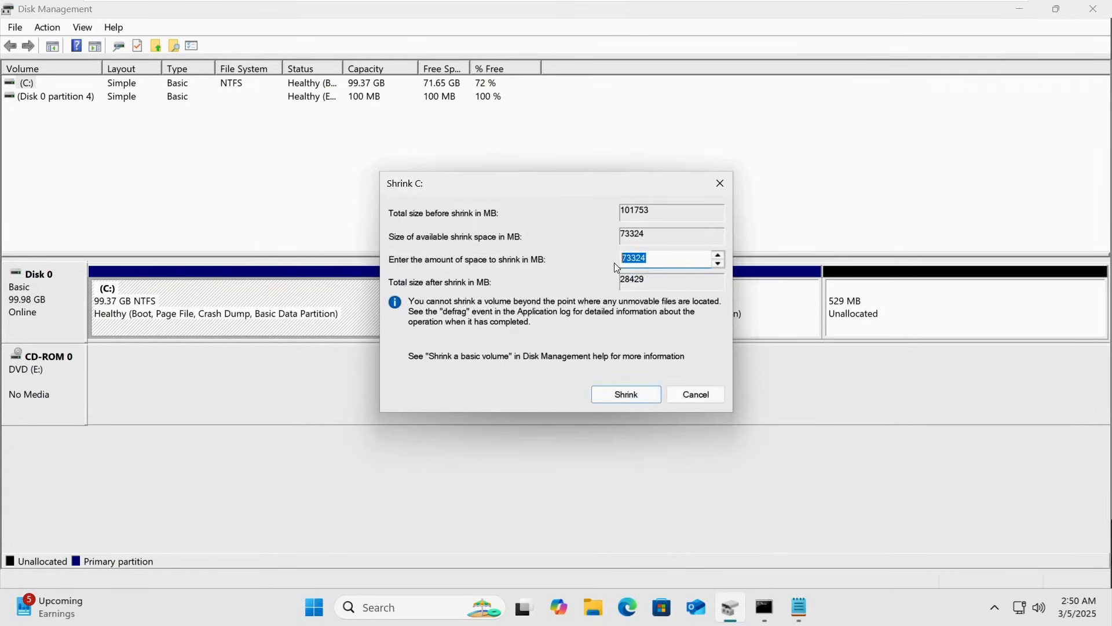
{"action": "type", "text": "1024"}
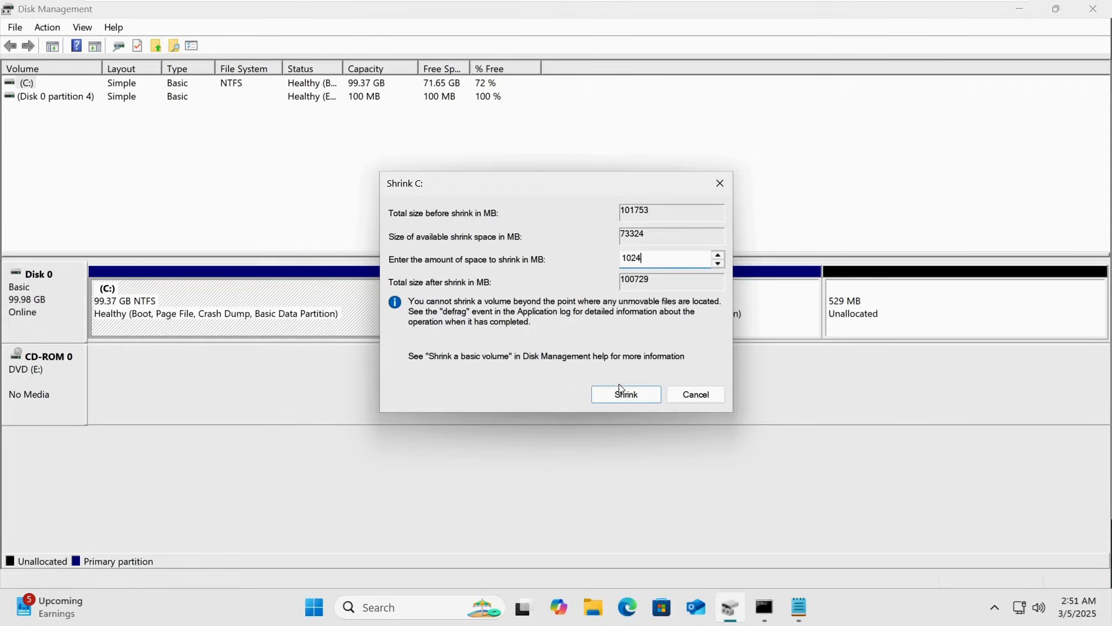
{"action": "left_click", "coordinate": [625, 394]}
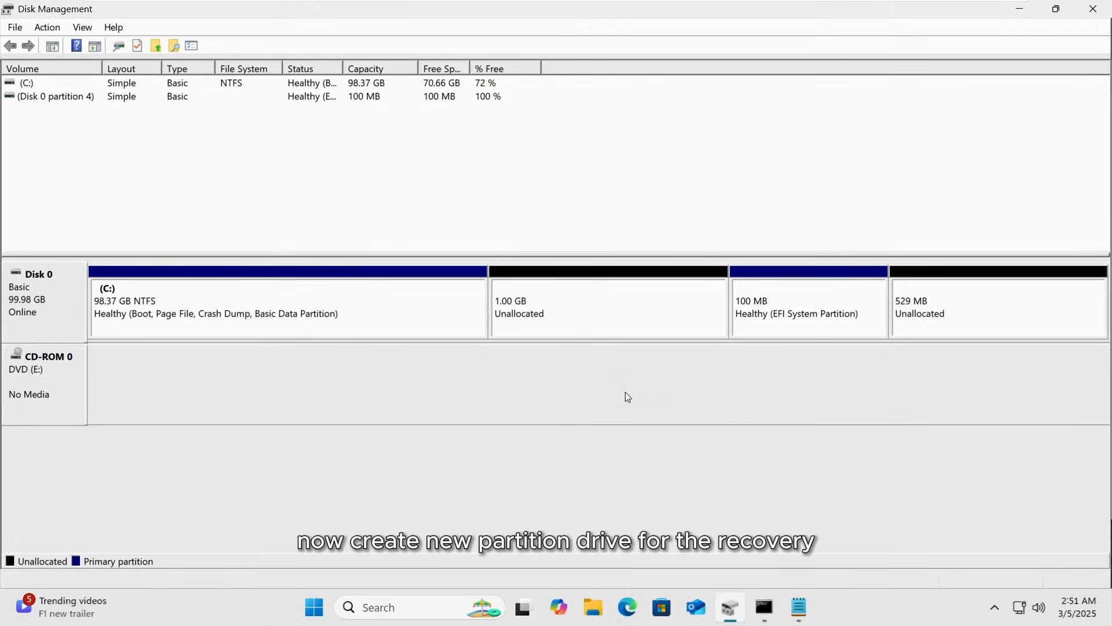
Create a new 1024 MB simple volume in the unallocated space.
{"action": "left_click", "coordinate": [609, 307]}
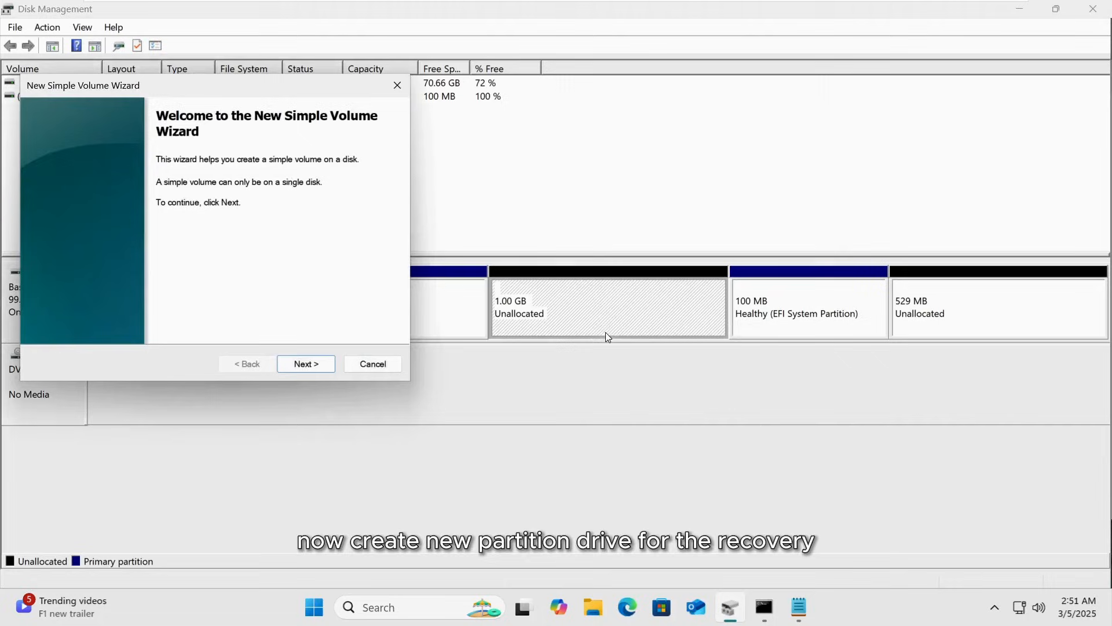
{"action": "left_click", "coordinate": [306, 364]}
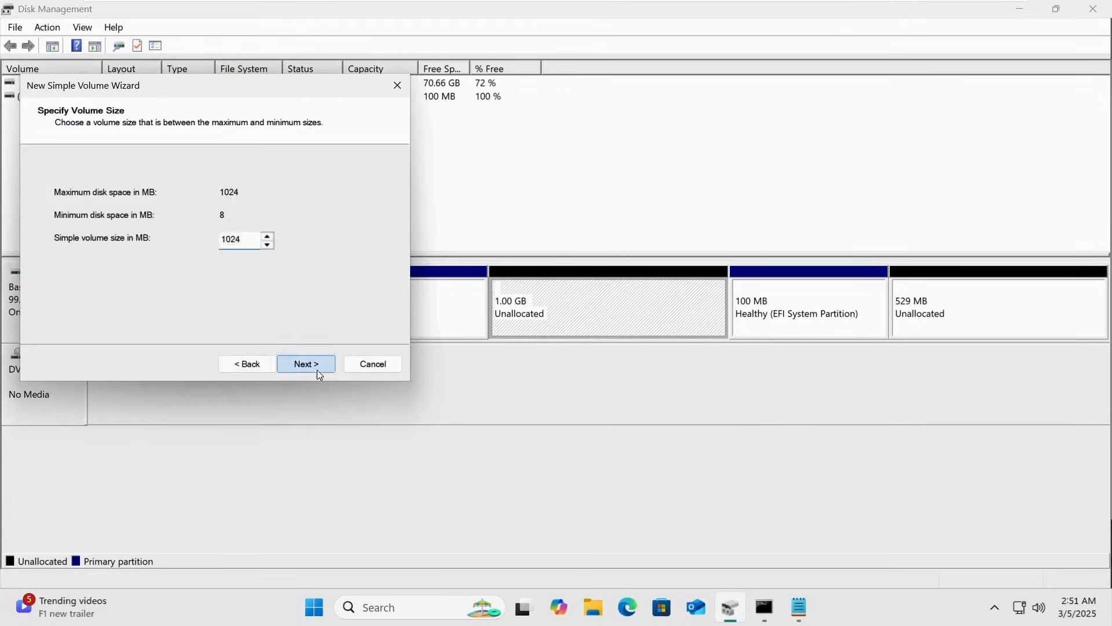
{"action": "left_click", "coordinate": [305, 362]}
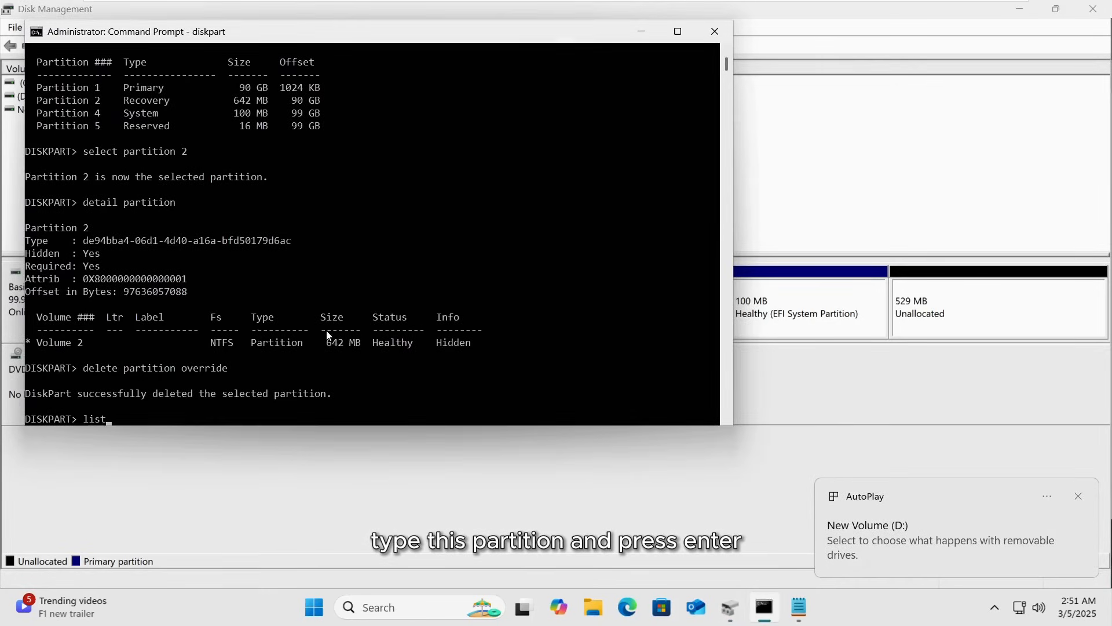
{"action": "type", "text": "partition"}
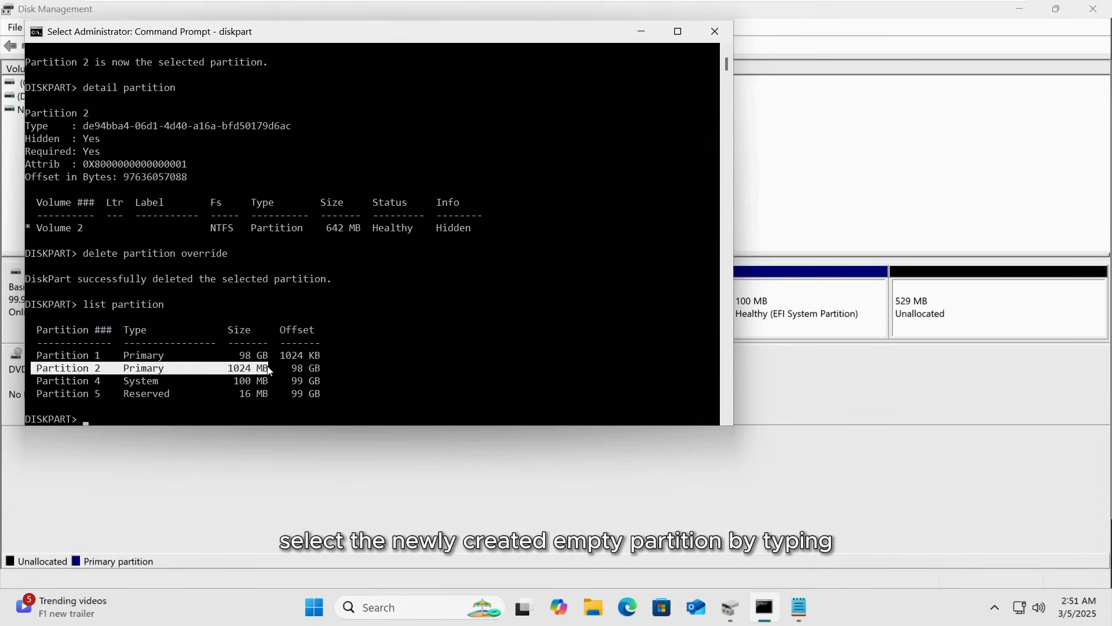
{"action": "type", "text": "select partition 2"}
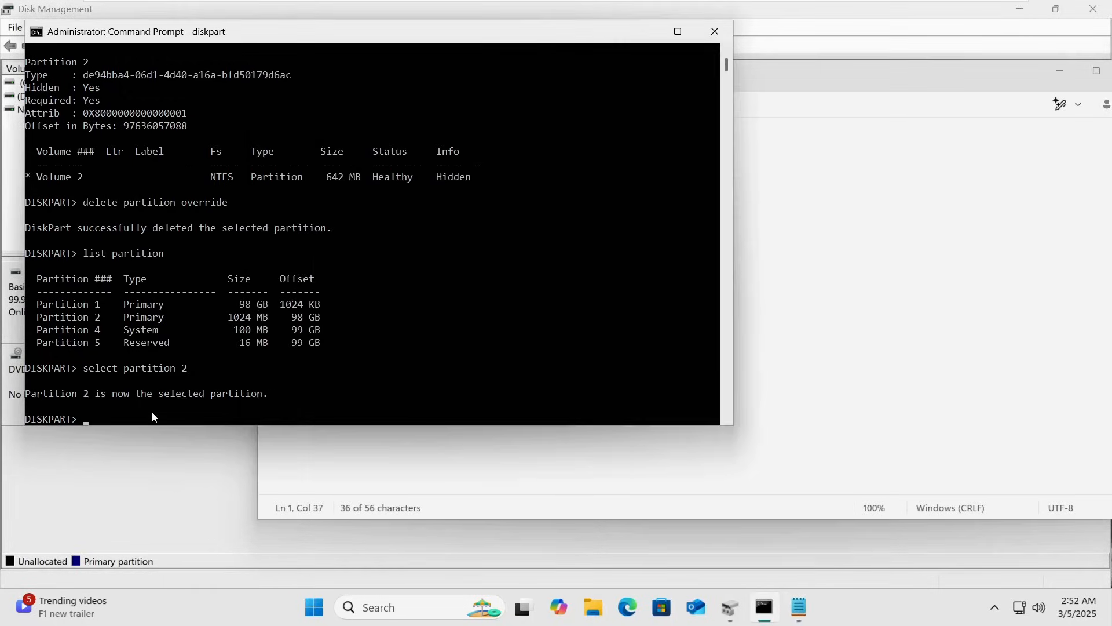
{"action": "type", "text": "set id=de94bba4-06d1-4d40-a16a-bfd50179d6ac"}
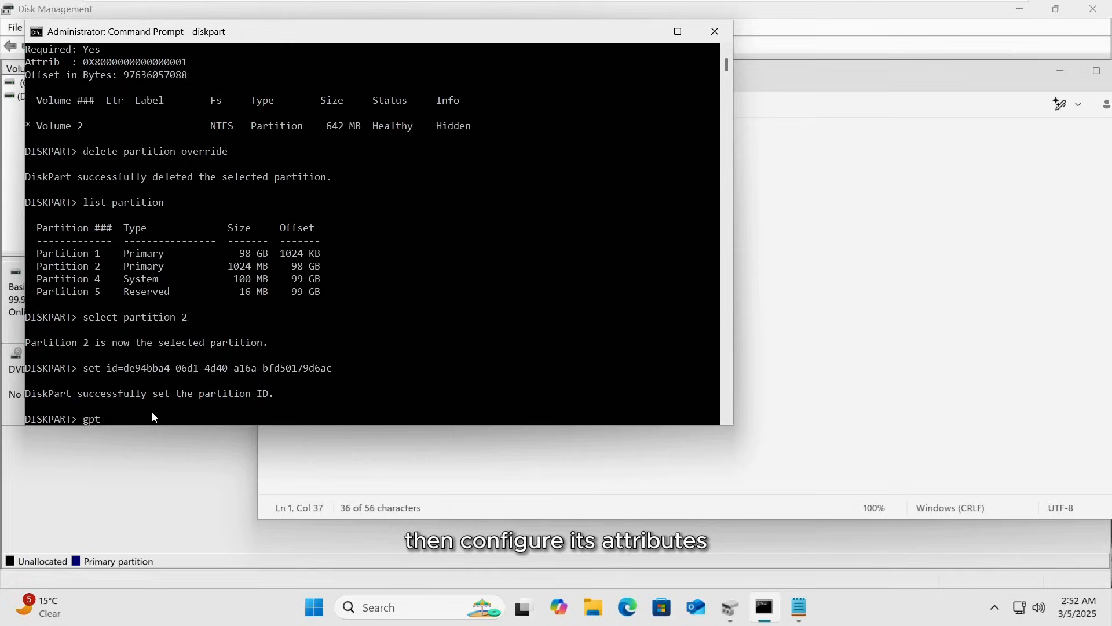
{"action": "type", "text": "attributes="}
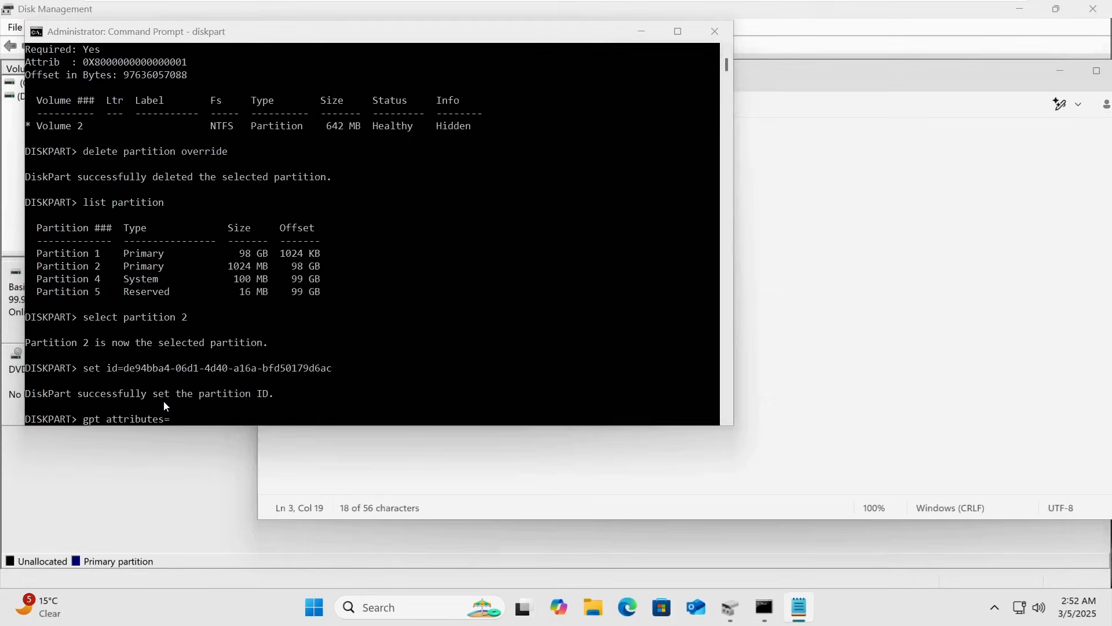
{"action": "type", "text": "0X8000000000000001"}
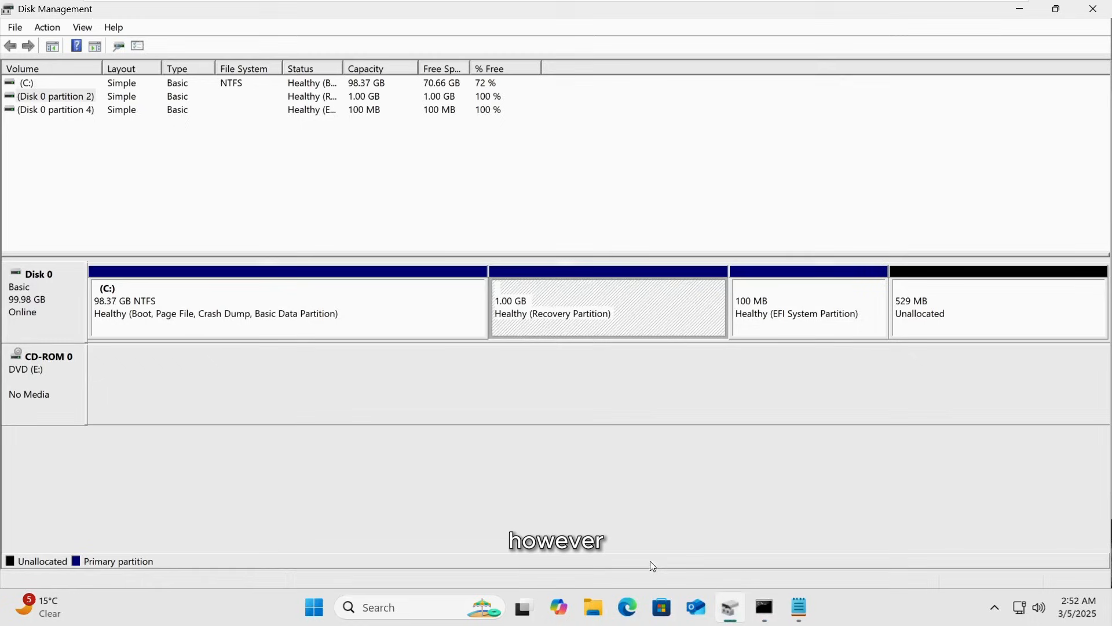
Check This PC in File Explorer for New Volume (D:) and close it.
{"action": "left_click", "coordinate": [592, 607]}
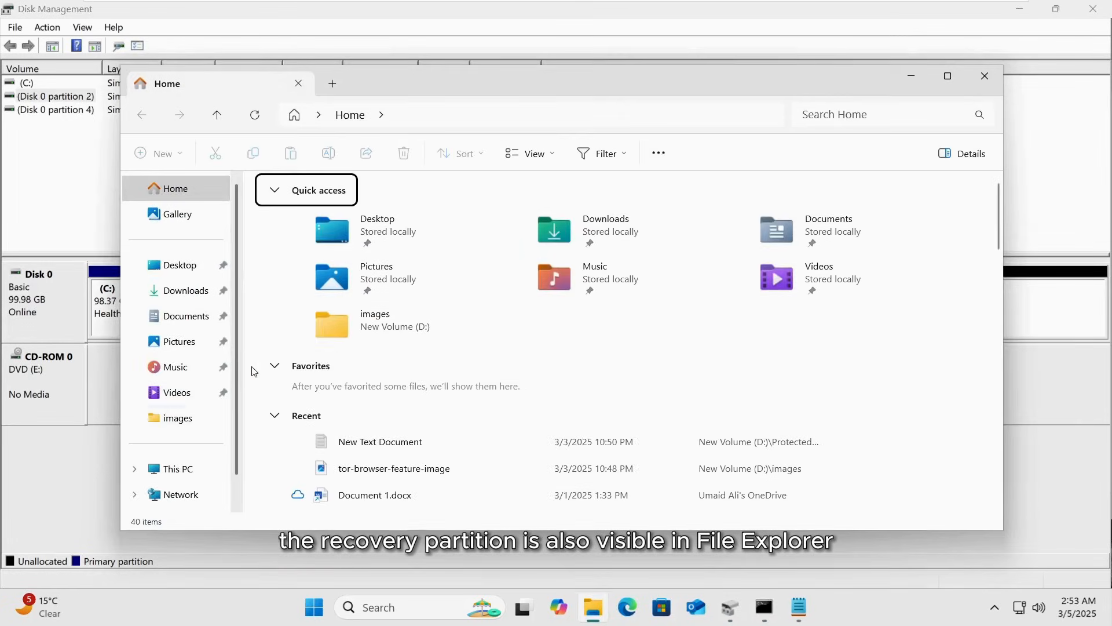
{"action": "left_click", "coordinate": [180, 468]}
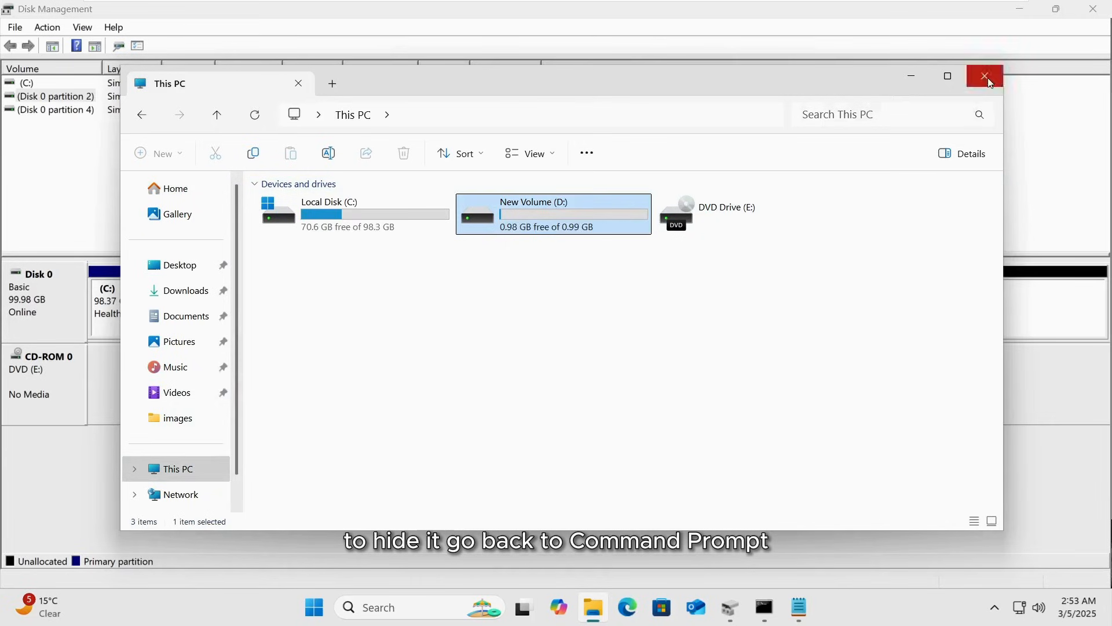
{"action": "left_click", "coordinate": [983, 77]}
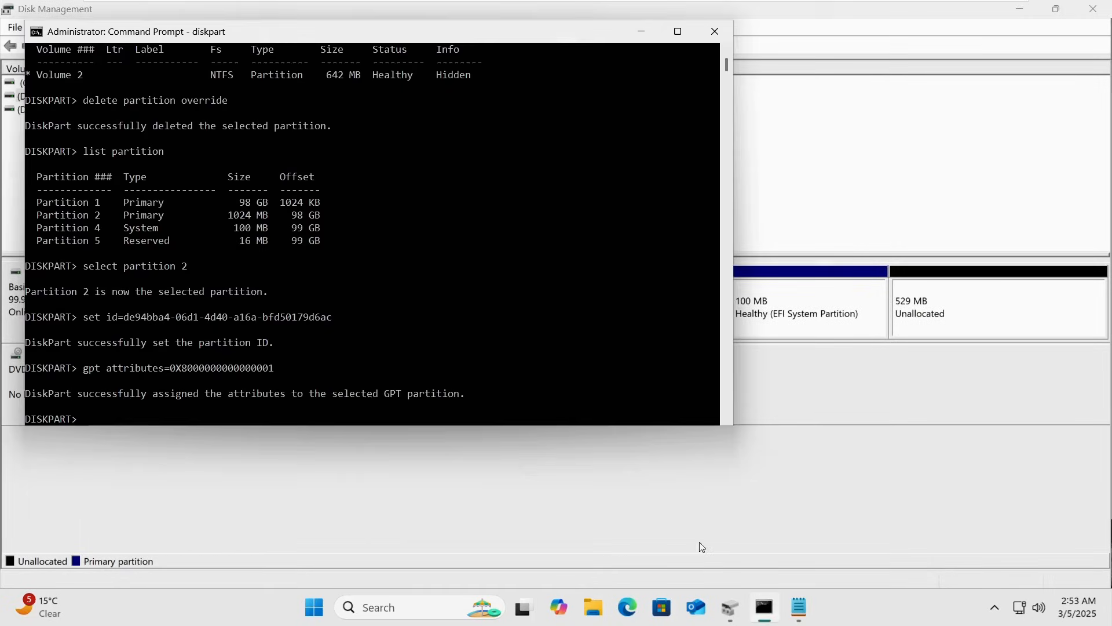
List volumes, select the recovery volume and remove its drive letter D, then exit DiskPart.
{"action": "type", "text": "list volume"}
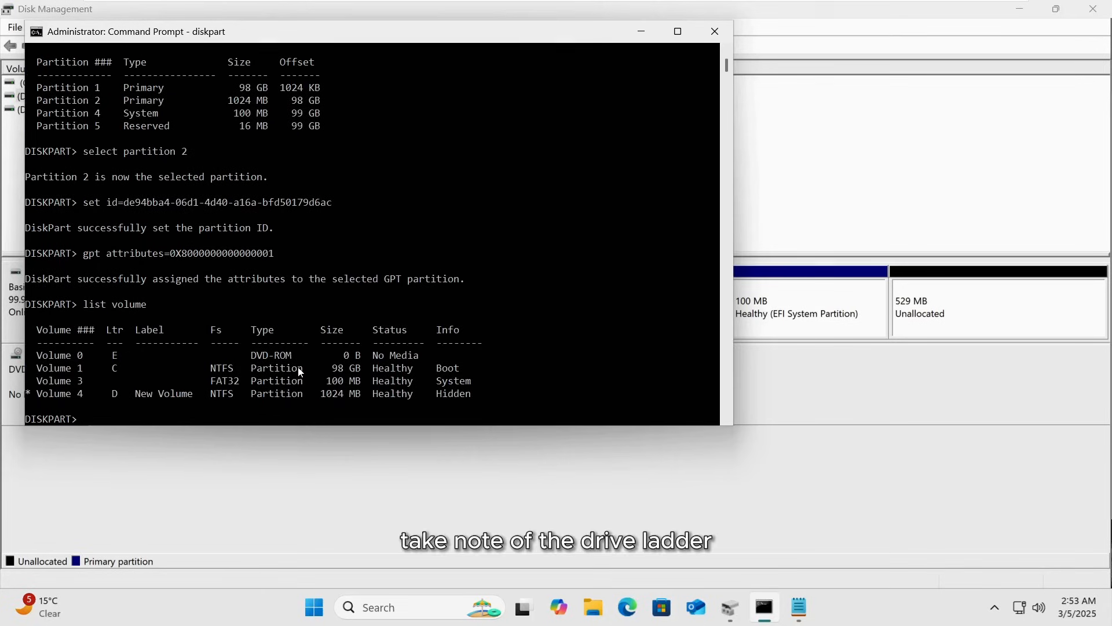
{"action": "mouse_move", "coordinate": [113, 394]}
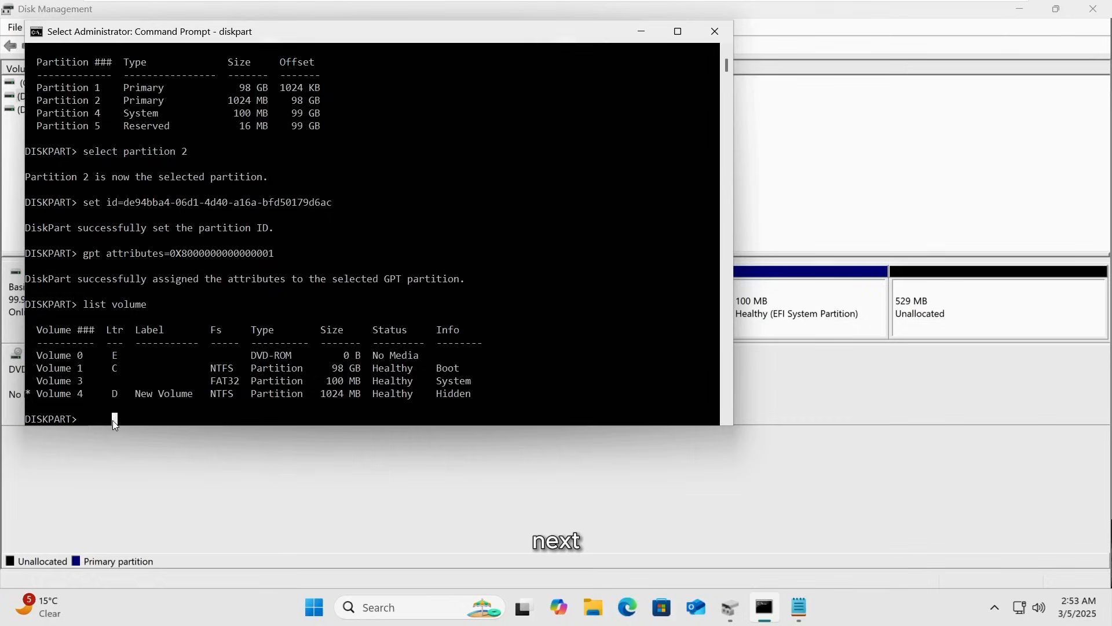
{"action": "type", "text": "select volume D"}
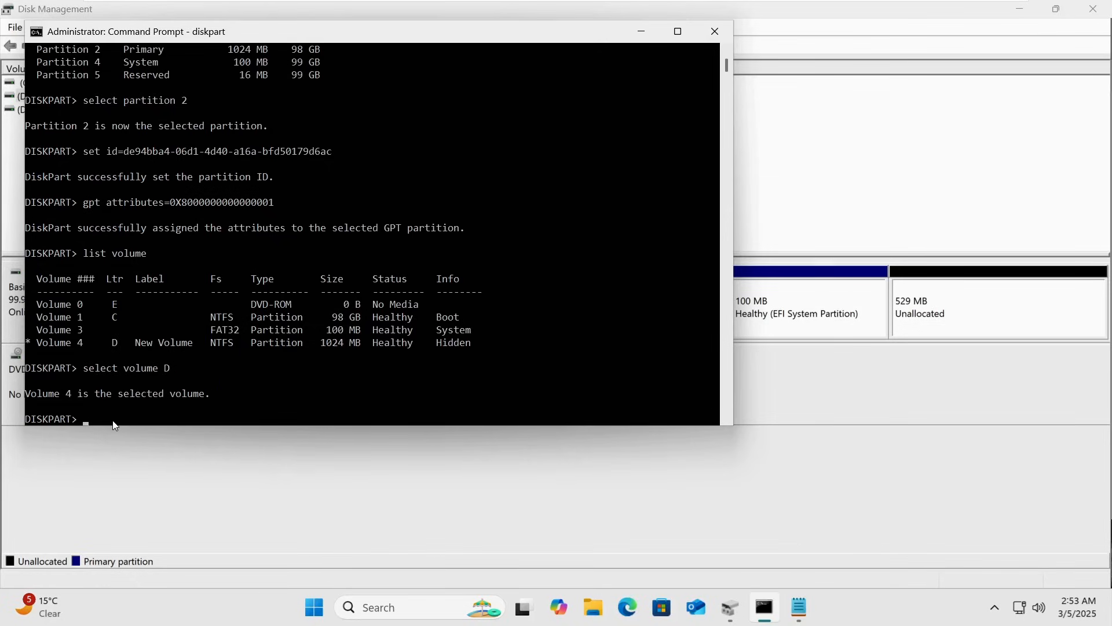
{"action": "type", "text": "remove"}
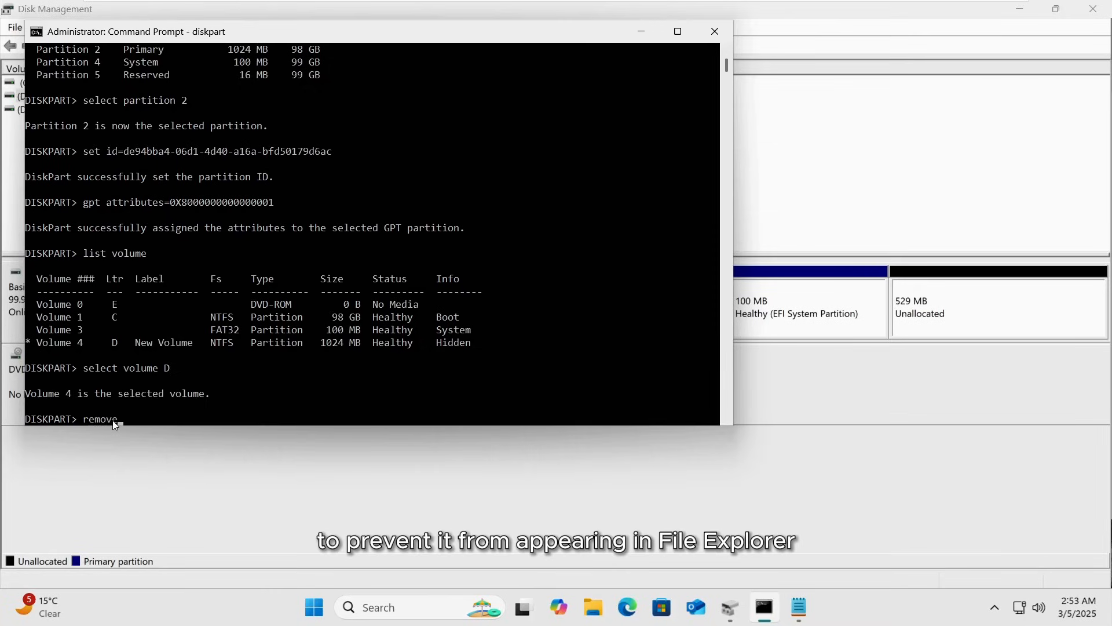
{"action": "type", "text": "letter=D"}
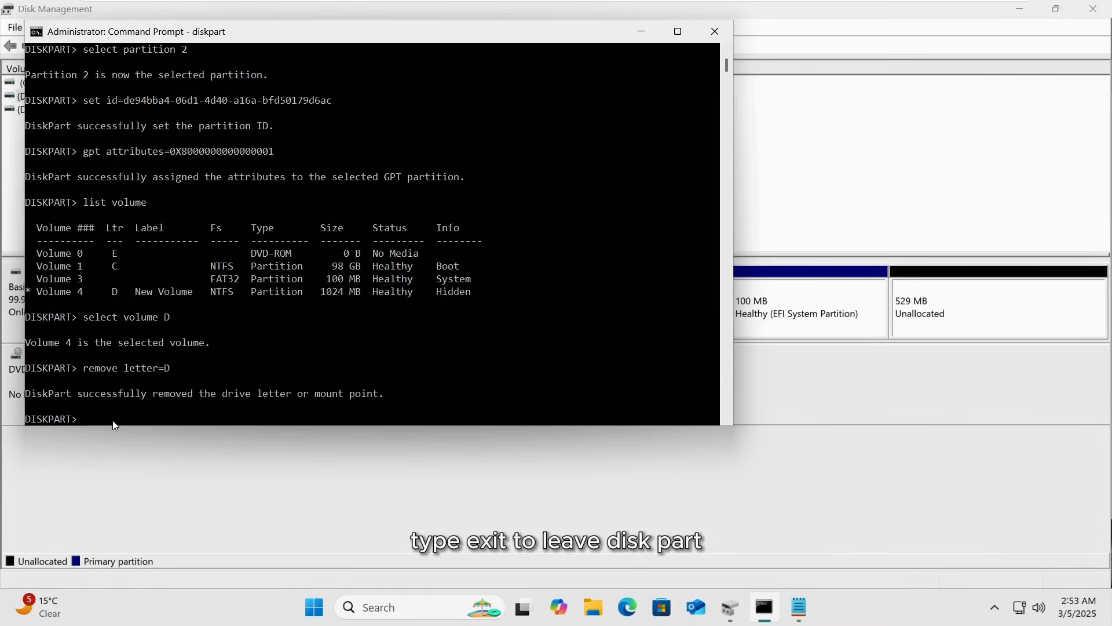
{"action": "type", "text": "exit"}
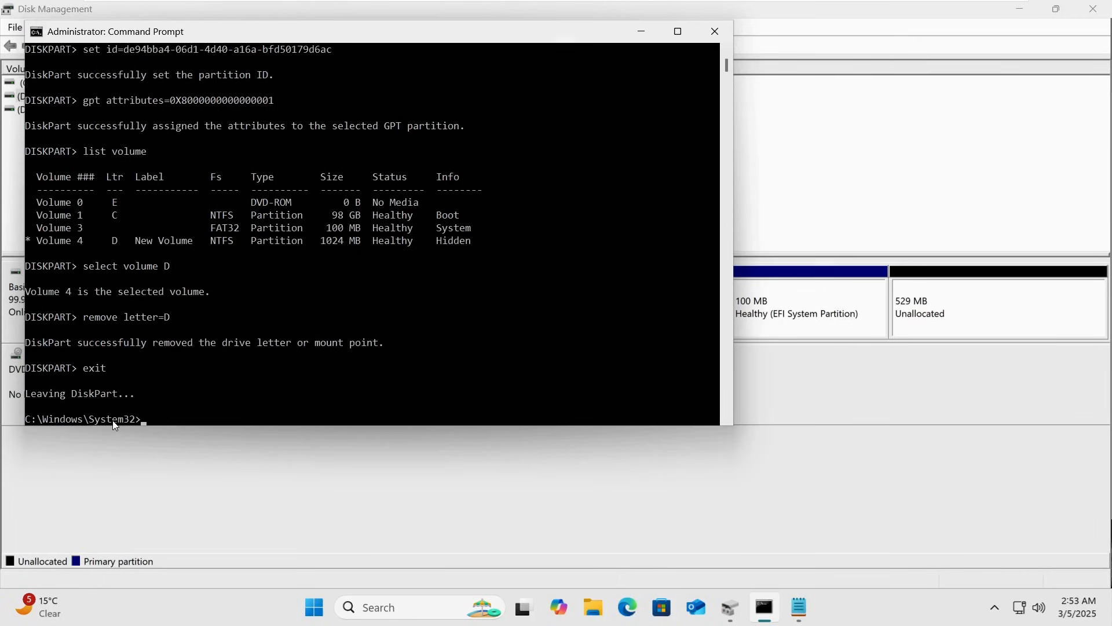
Re-enable the Windows Recovery Environment with reagentc /enable, reporting Operation Successful.
{"action": "type", "text": "reagentc /enable"}
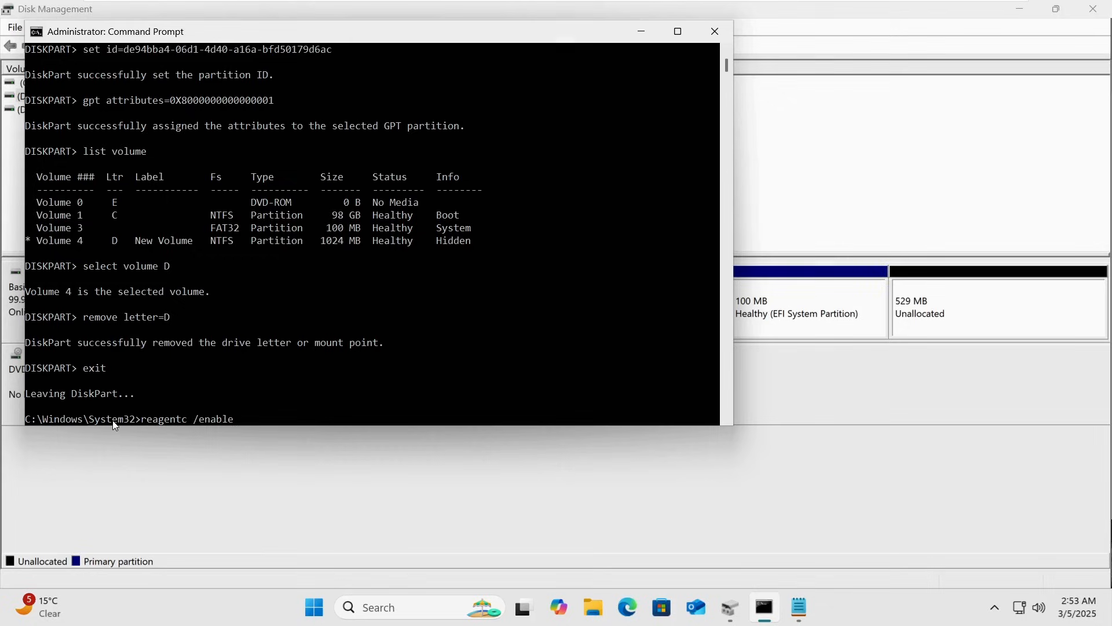
{"action": "key", "text": "enter"}
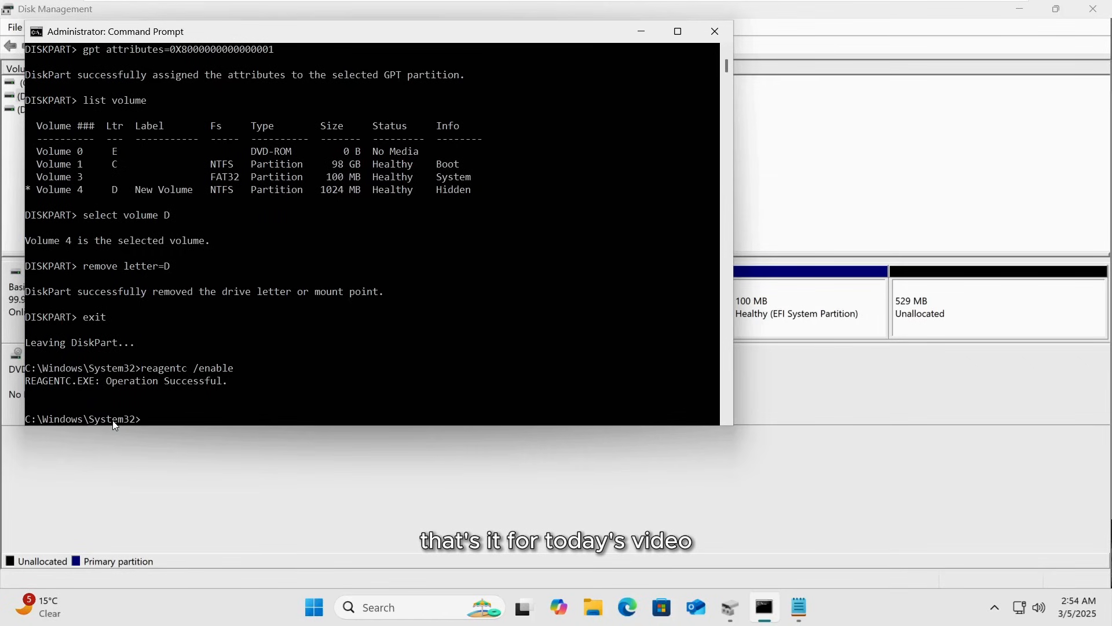
{"action": "mouse_move", "coordinate": [713, 31]}
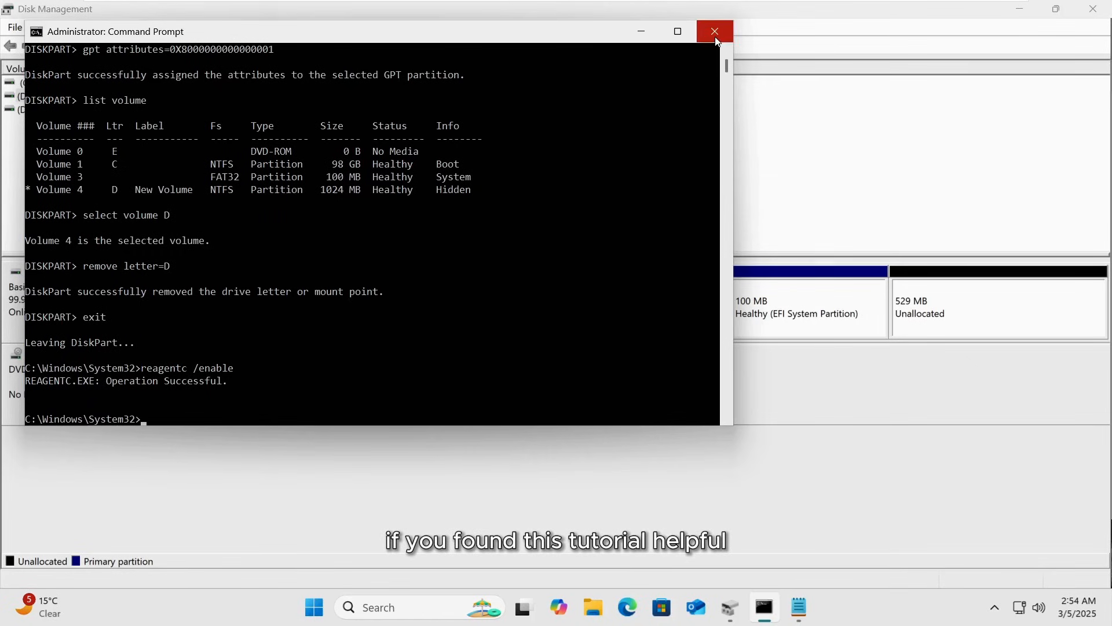
Close Command Prompt, revealing the 1.00 GB healthy recovery partition after C: in Disk Management.
{"action": "left_click", "coordinate": [713, 31]}
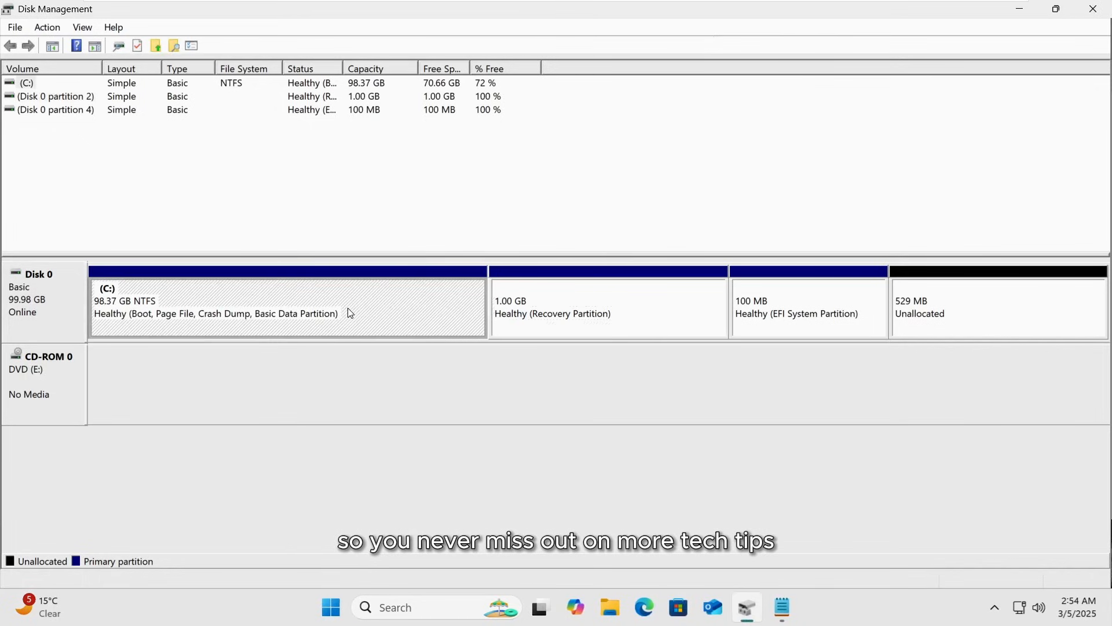
{"action": "mouse_move", "coordinate": [1003, 13]}
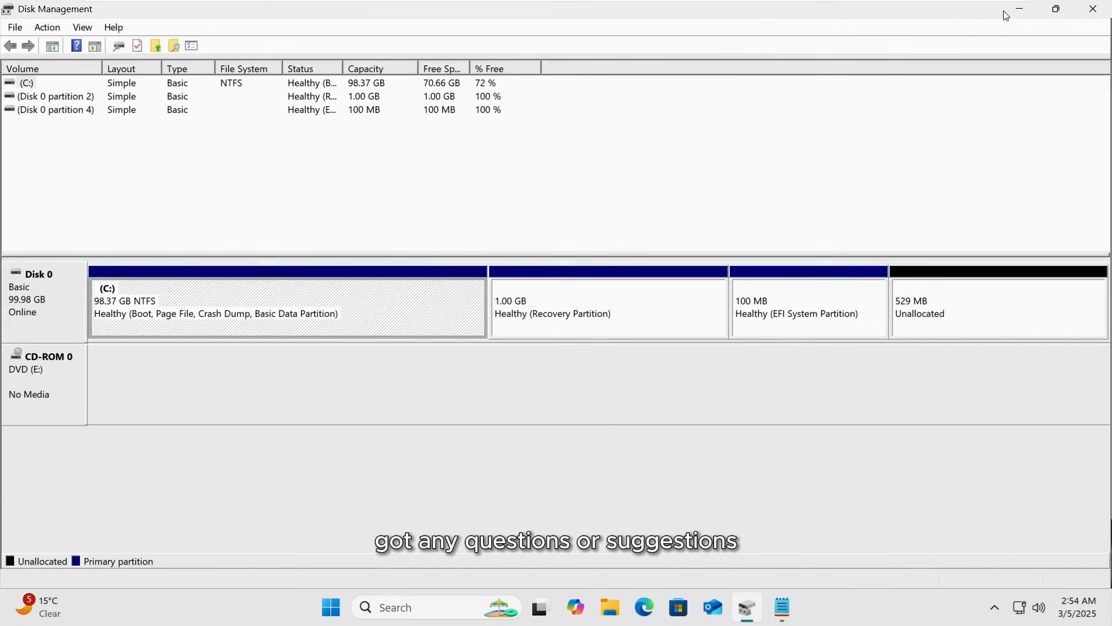